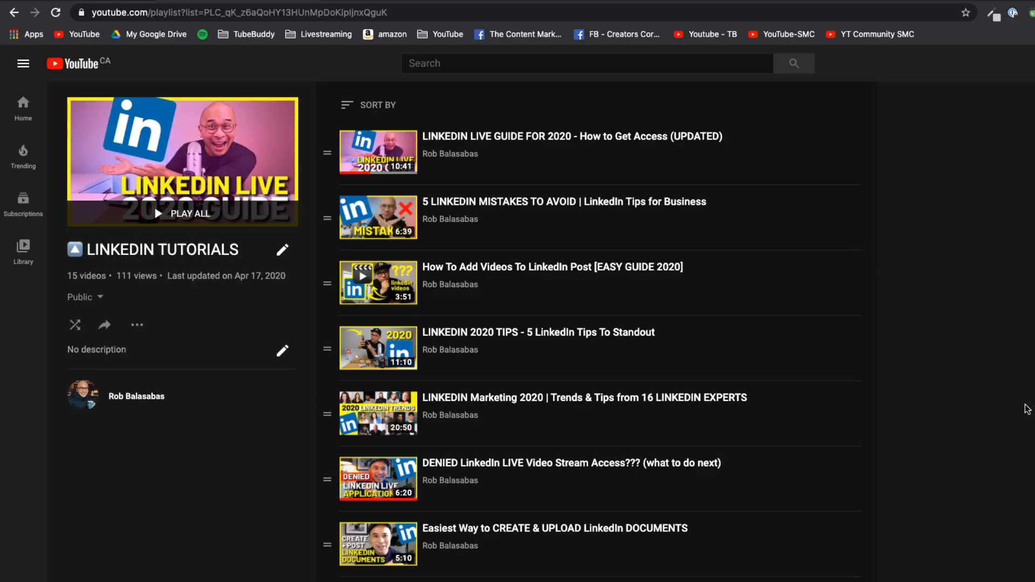
Preview the demo's slide-only and camera-plus-slide layouts, then show a sample banner and comment.
{"action": "scroll", "scroll_direction": "down", "scroll_amount": 3}
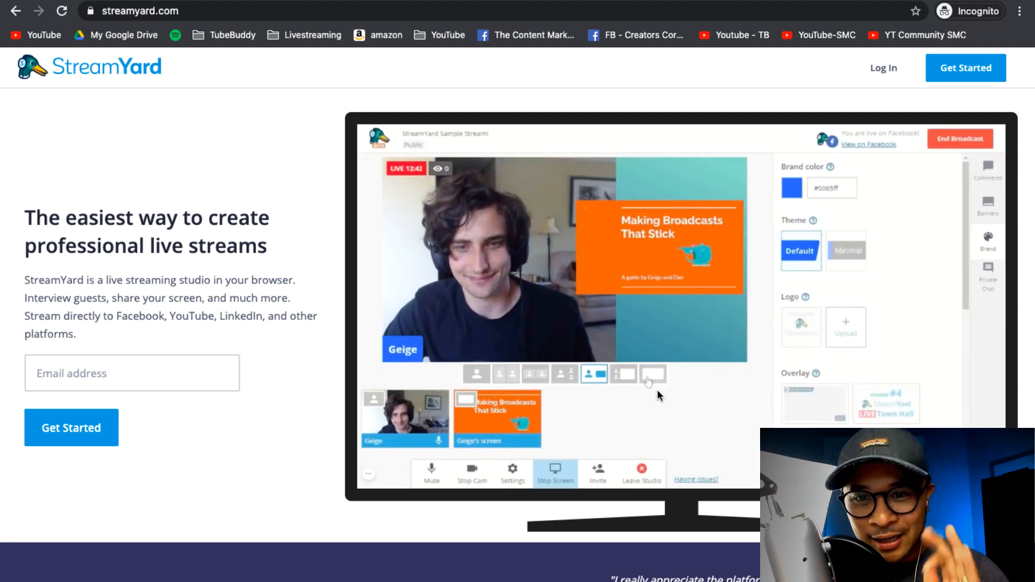
{"action": "left_click", "coordinate": [653, 373]}
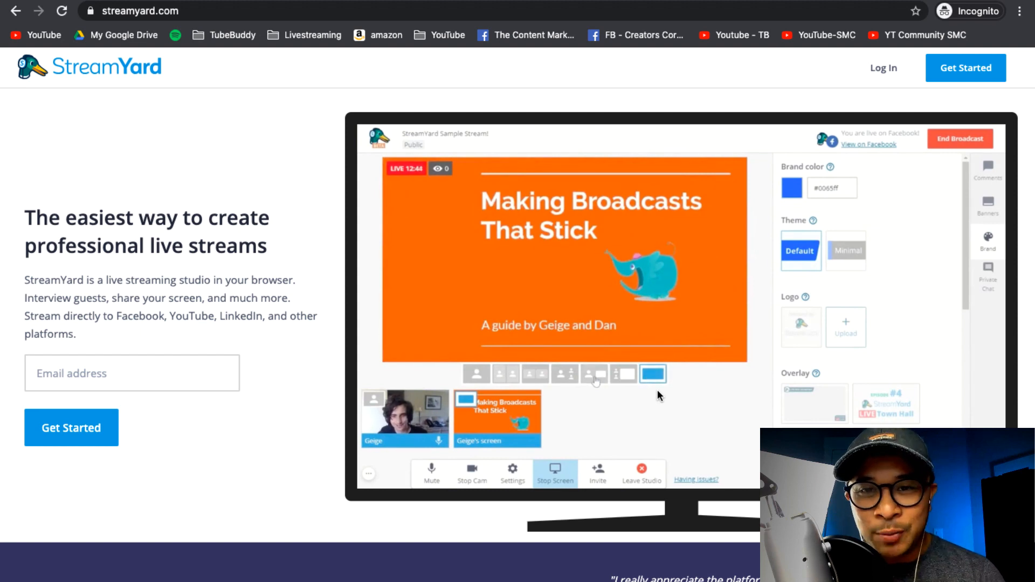
{"action": "left_click", "coordinate": [594, 374]}
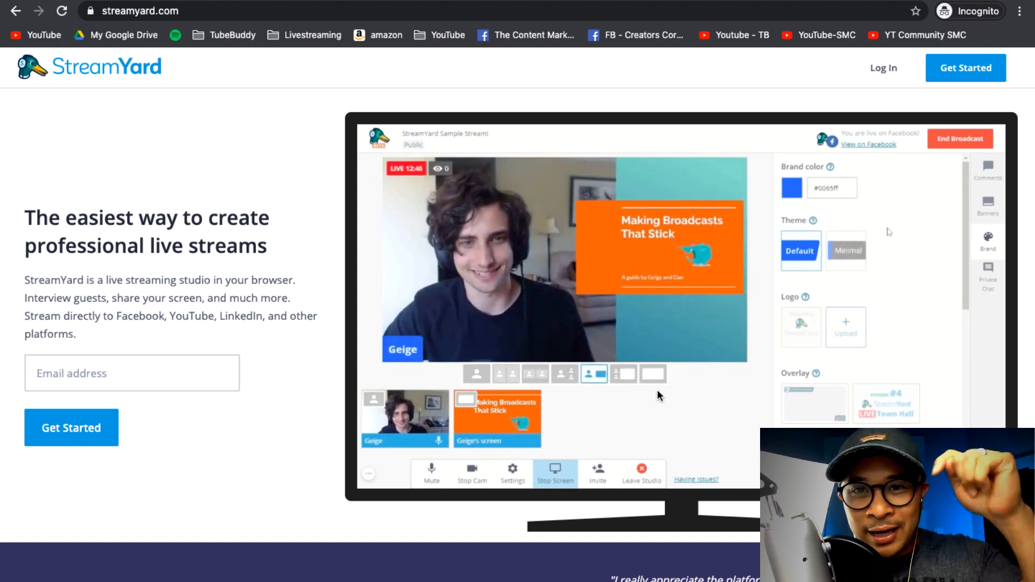
{"action": "left_click", "coordinate": [988, 205]}
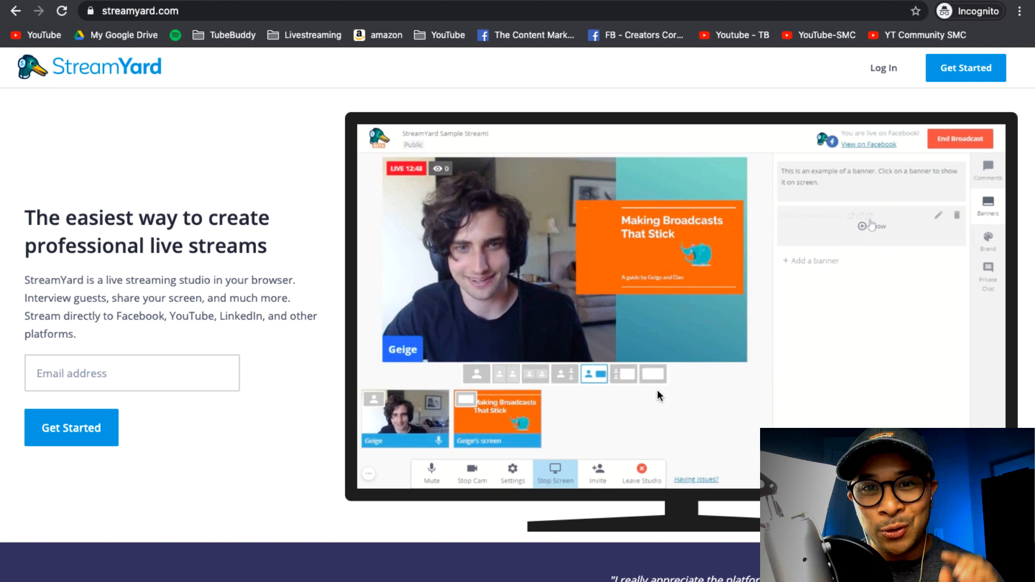
{"action": "left_click", "coordinate": [871, 226]}
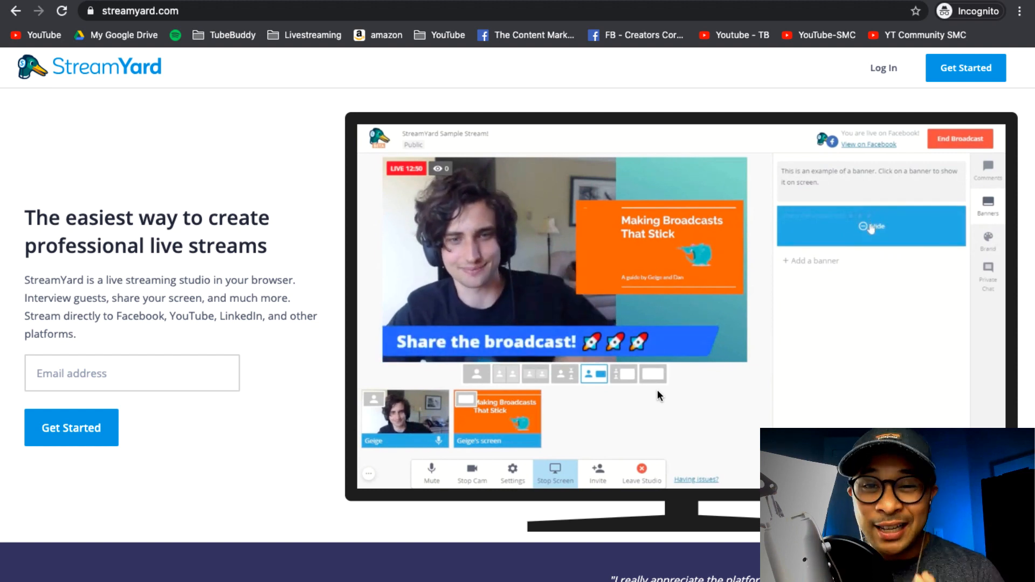
{"action": "left_click", "coordinate": [988, 166]}
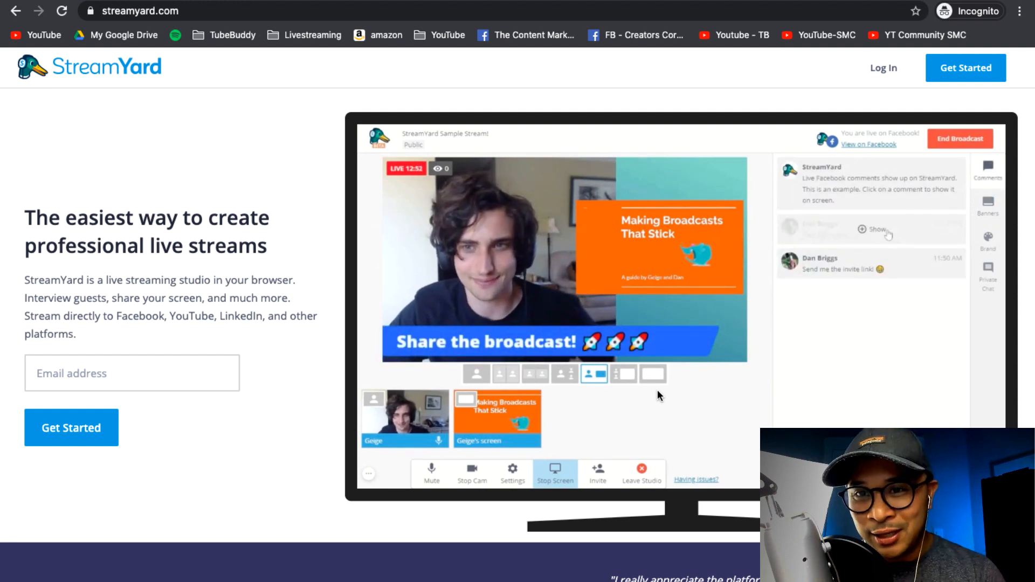
{"action": "left_click", "coordinate": [874, 229]}
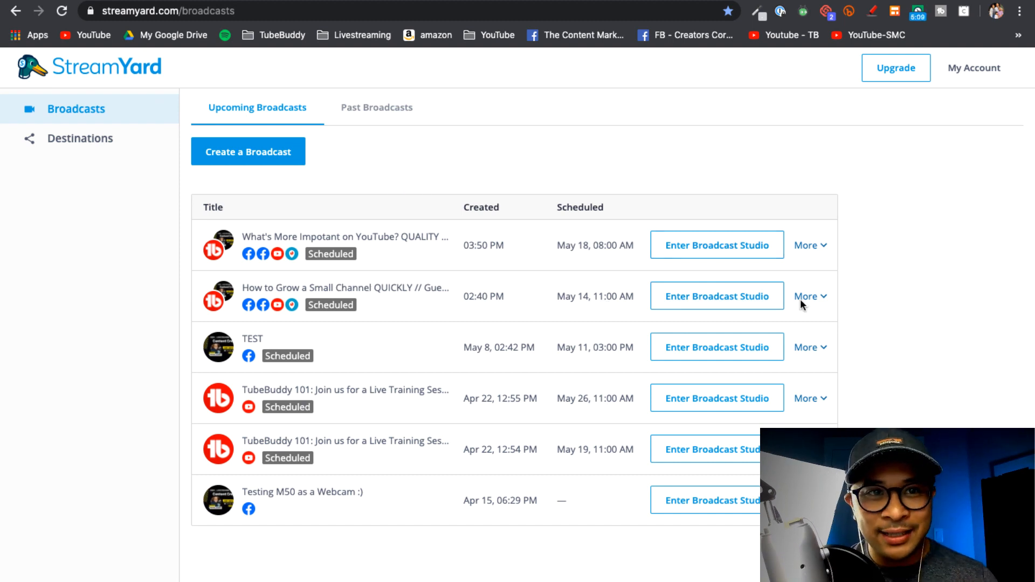
{"action": "mouse_move", "coordinate": [916, 246]}
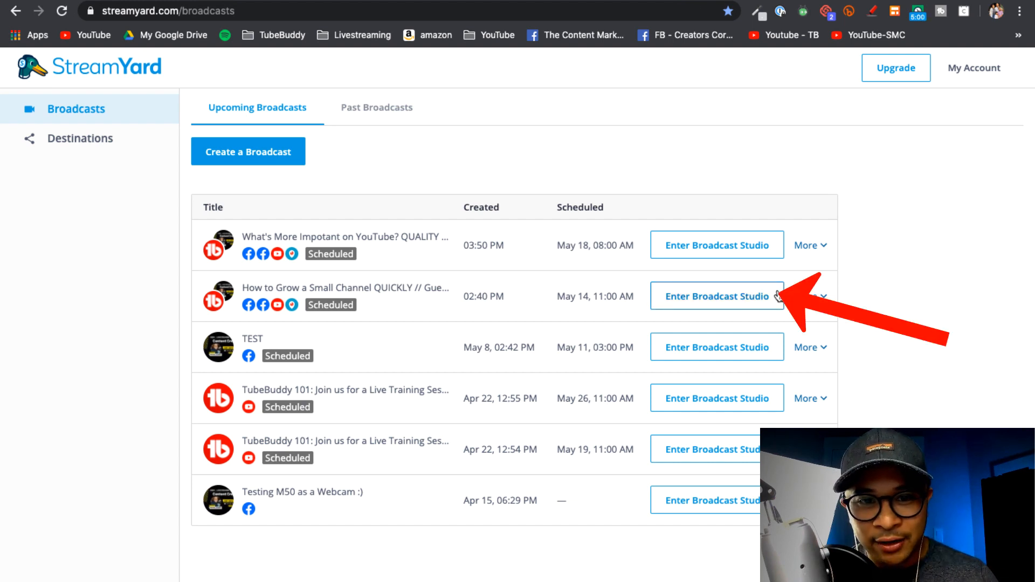
{"action": "left_click", "coordinate": [807, 296]}
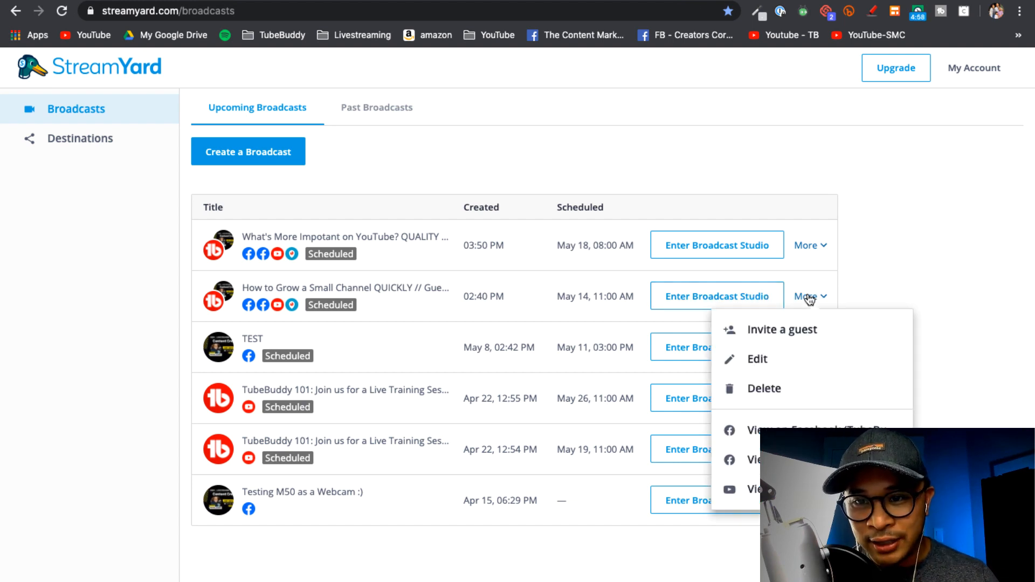
{"action": "left_click", "coordinate": [756, 359]}
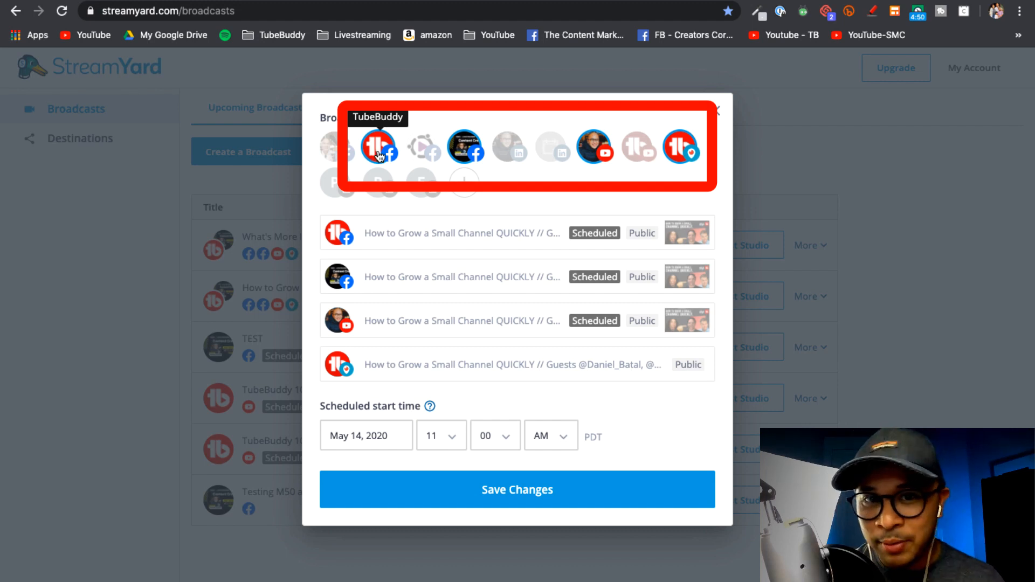
{"action": "mouse_move", "coordinate": [594, 146]}
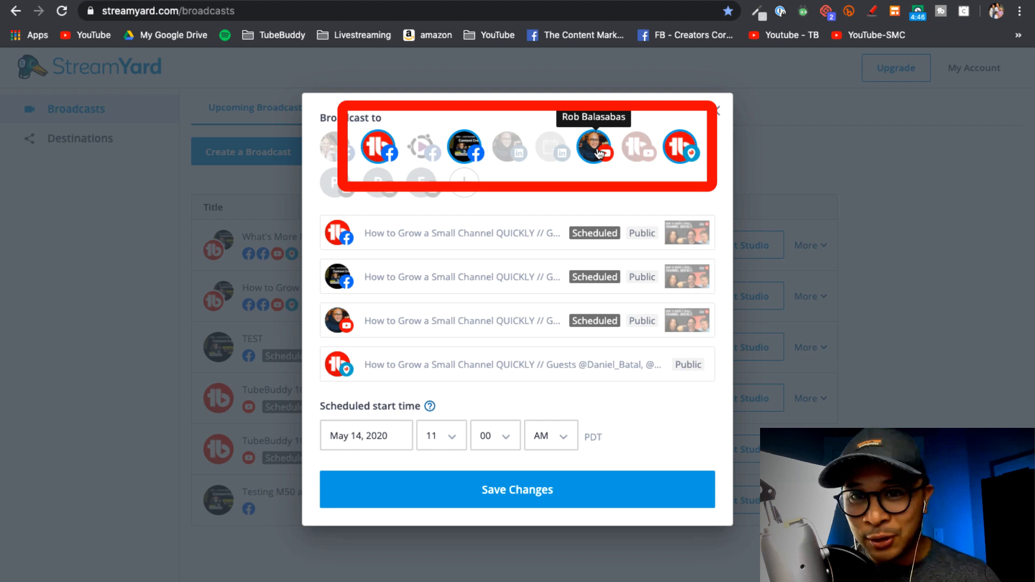
{"action": "mouse_move", "coordinate": [680, 148]}
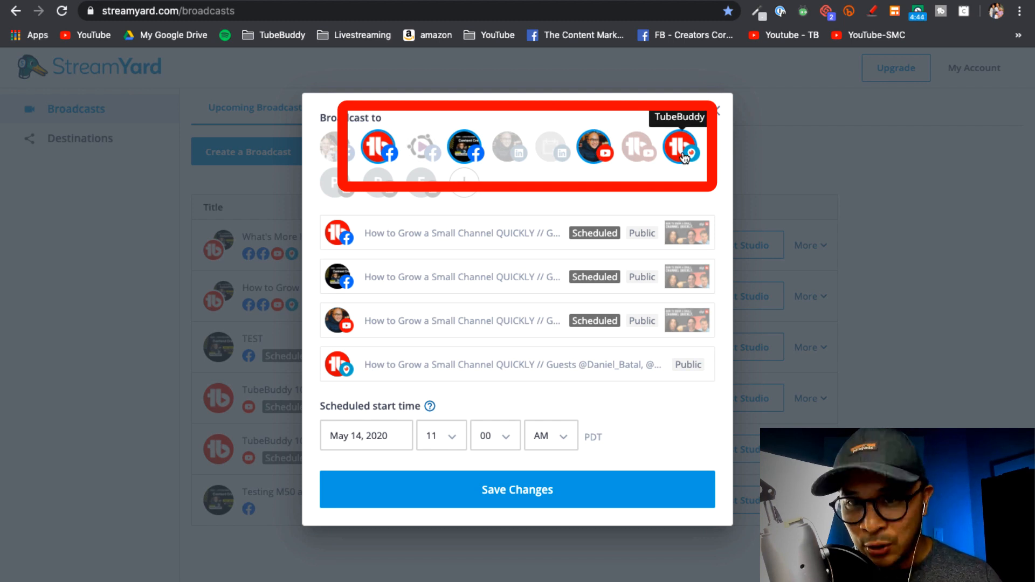
{"action": "mouse_move", "coordinate": [683, 155]}
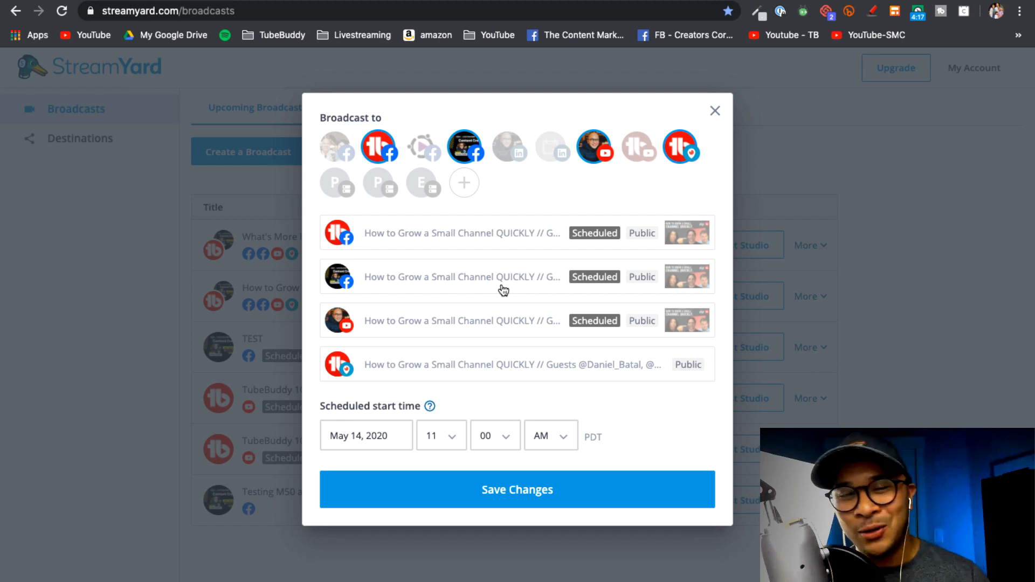
{"action": "mouse_move", "coordinate": [654, 194]}
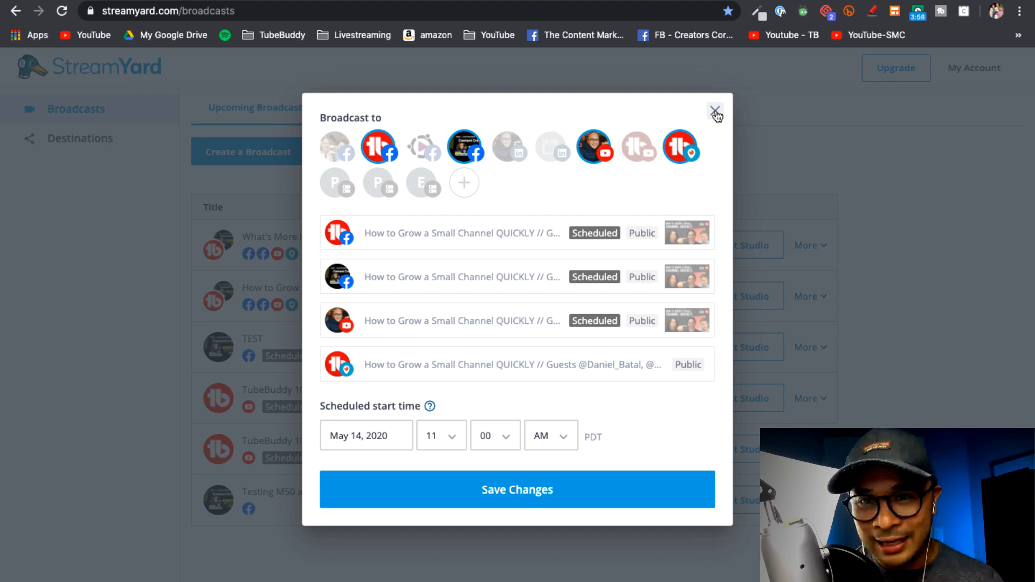
{"action": "left_click", "coordinate": [715, 110]}
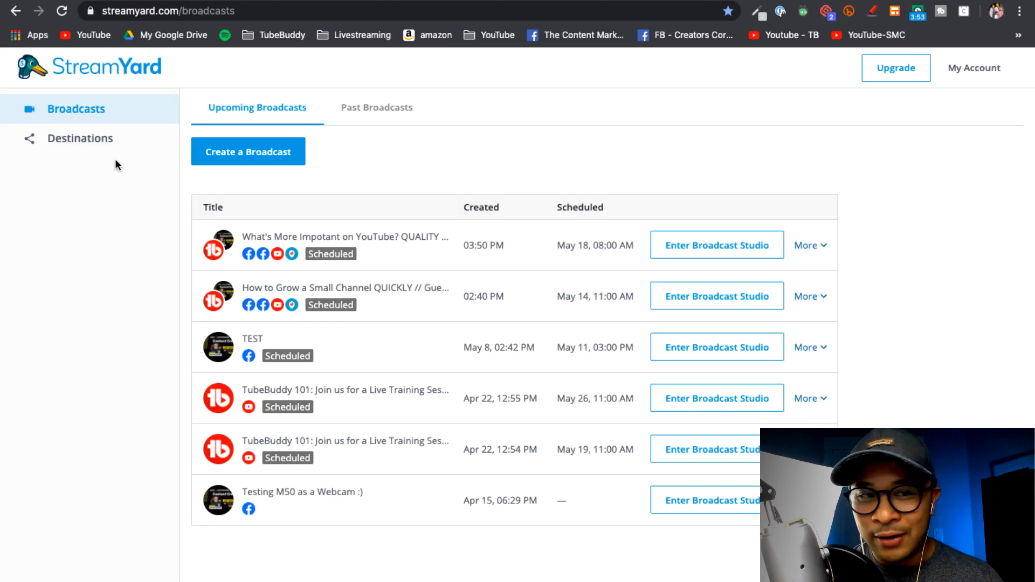
Review the connected Destinations list and start adding a new destination.
{"action": "left_click", "coordinate": [80, 138]}
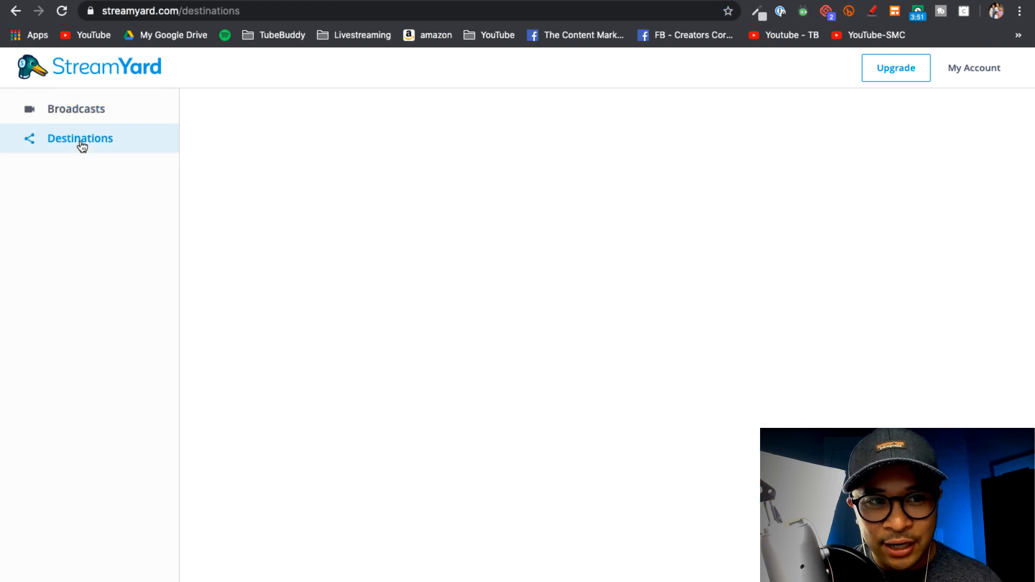
{"action": "left_click", "coordinate": [79, 138]}
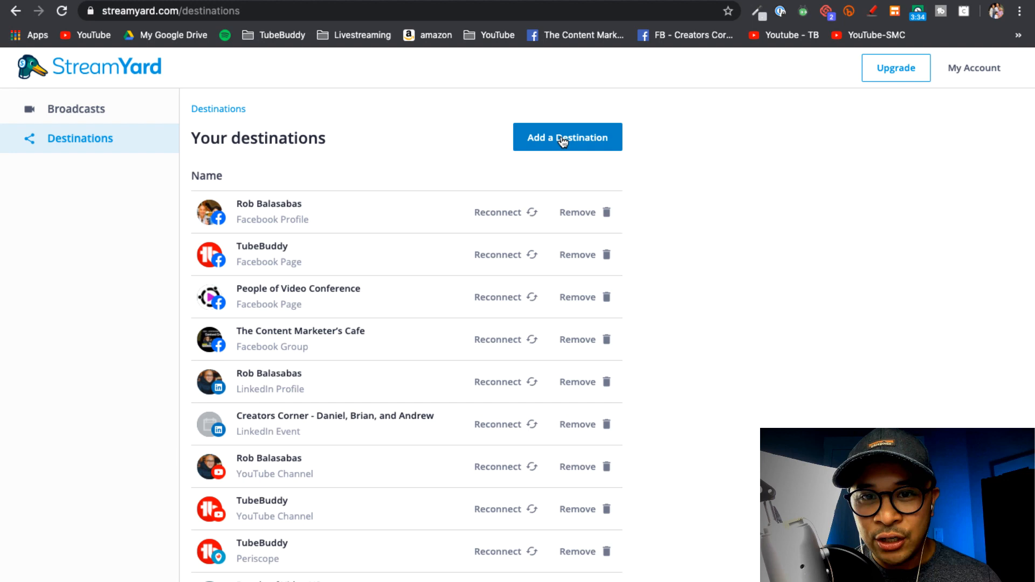
{"action": "left_click", "coordinate": [567, 138]}
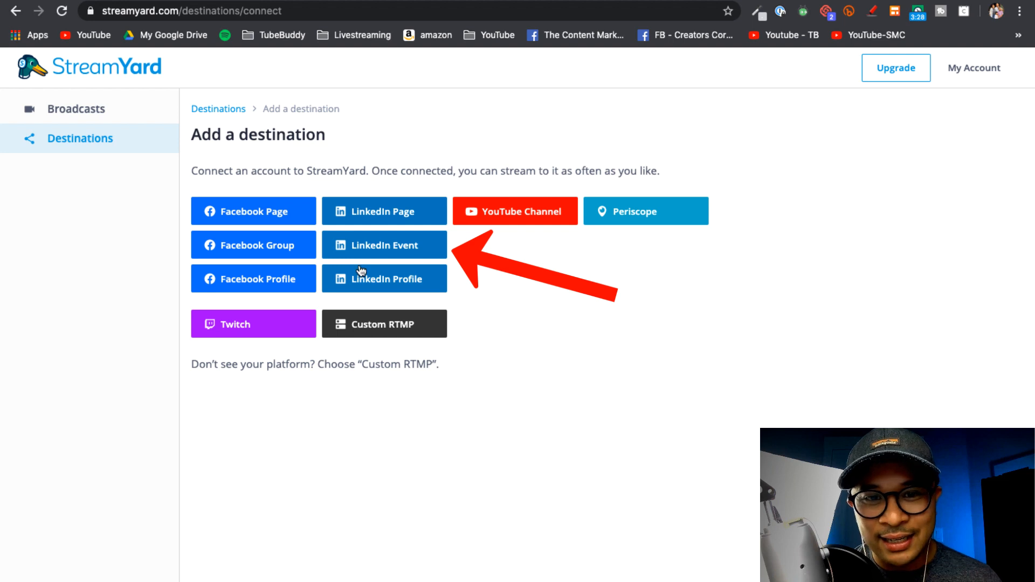
{"action": "mouse_move", "coordinate": [480, 237]}
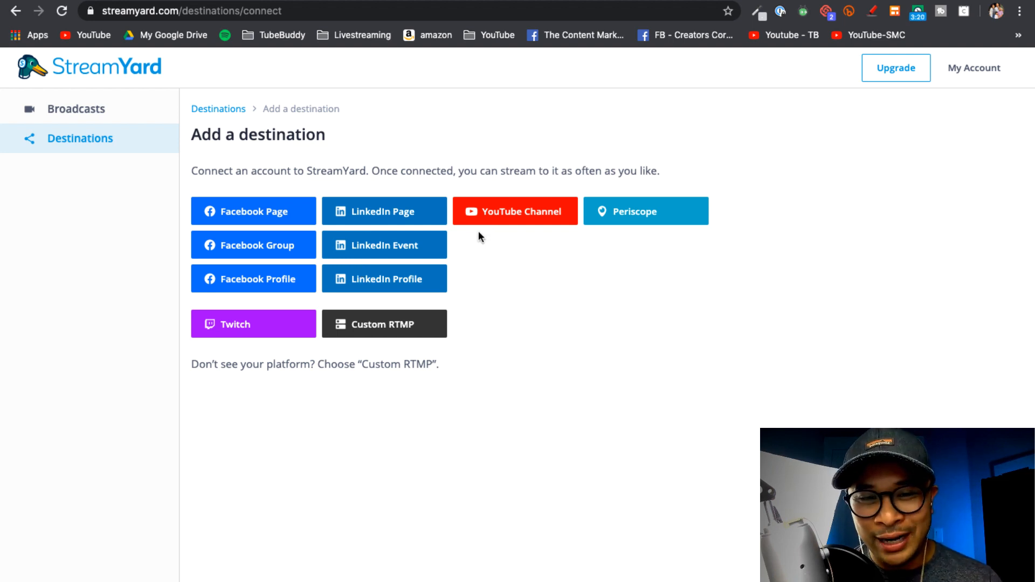
{"action": "mouse_move", "coordinate": [409, 258]}
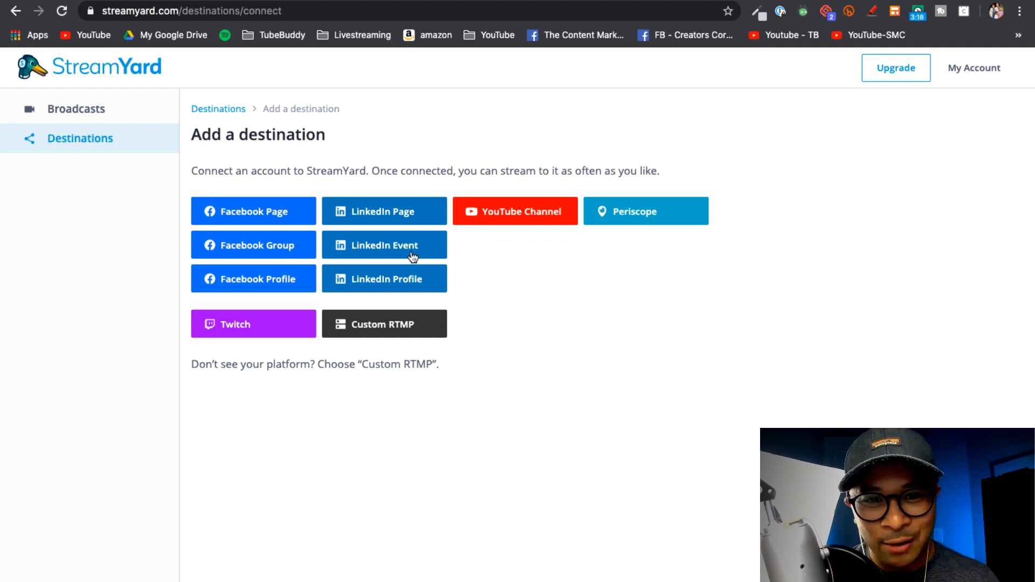
{"action": "mouse_move", "coordinate": [406, 246]}
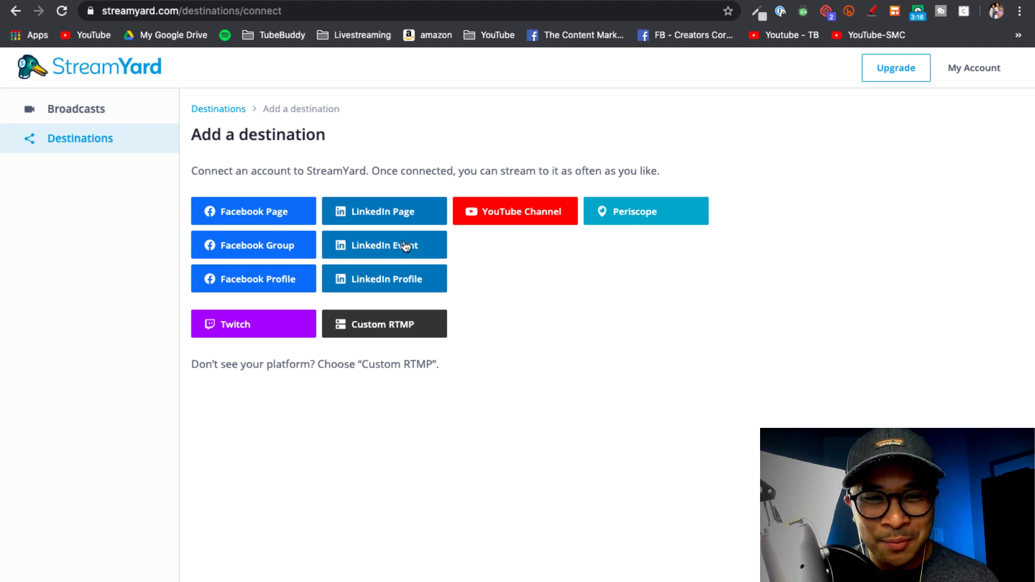
Choose LinkedIn Event, connect the LinkedIn account and sign in to LinkedIn.
{"action": "left_click", "coordinate": [383, 245]}
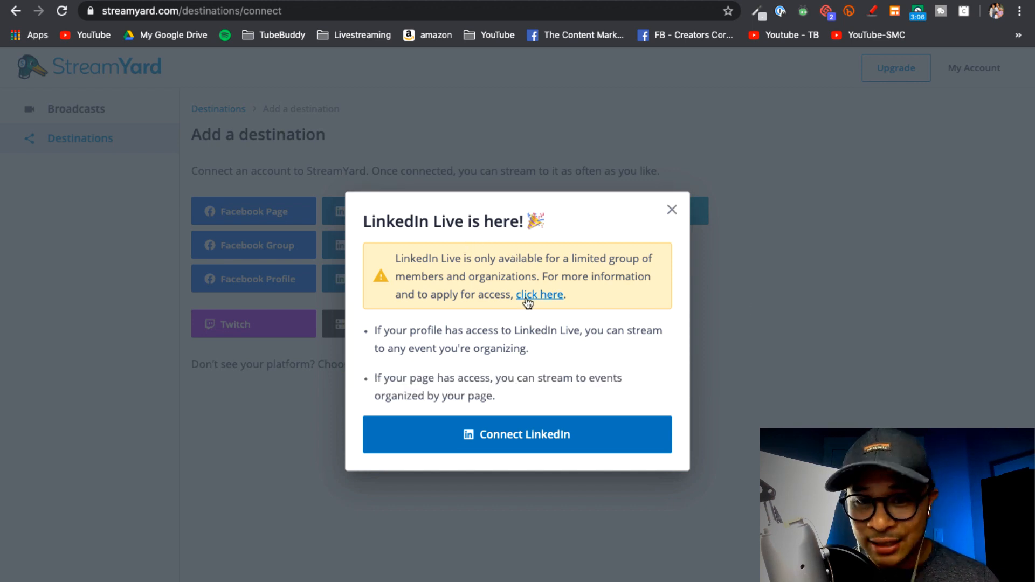
{"action": "mouse_move", "coordinate": [532, 328]}
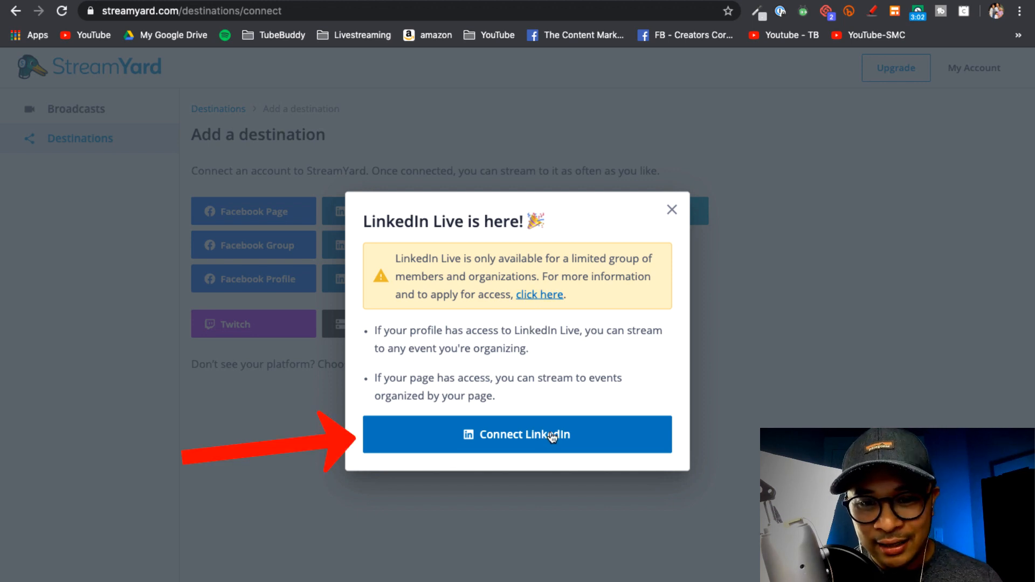
{"action": "left_click", "coordinate": [517, 435]}
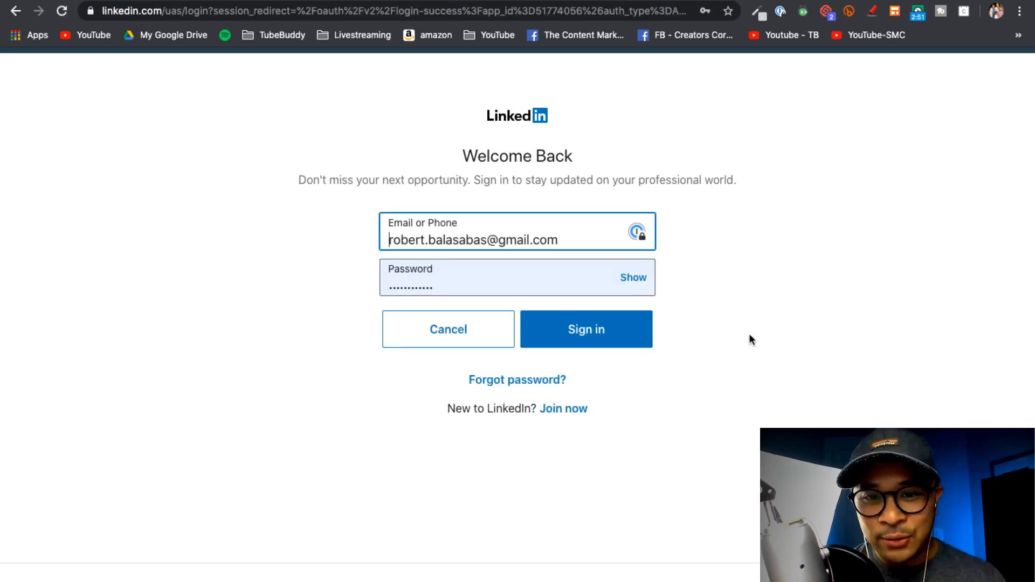
{"action": "left_click", "coordinate": [586, 329]}
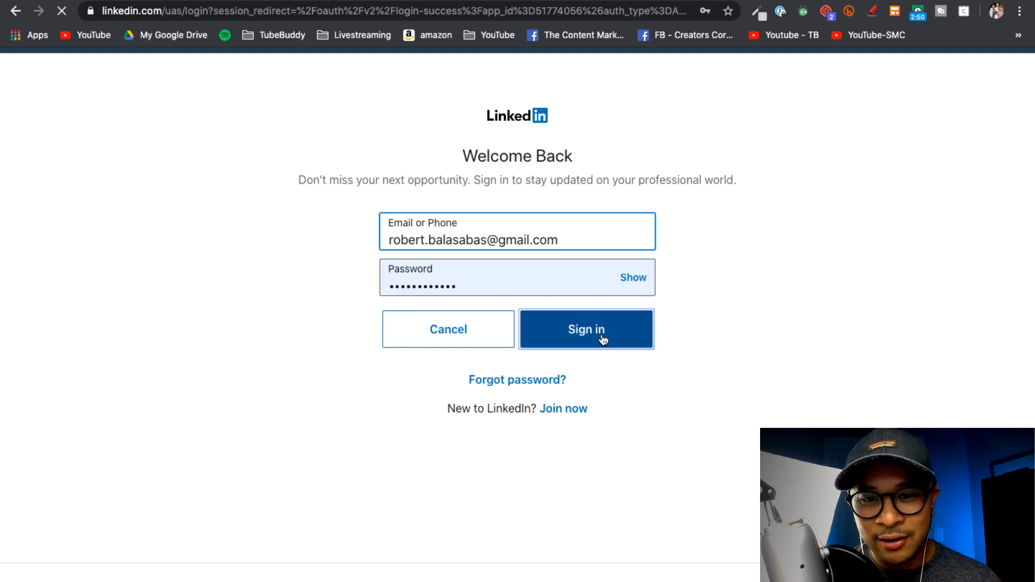
{"action": "left_click", "coordinate": [586, 329]}
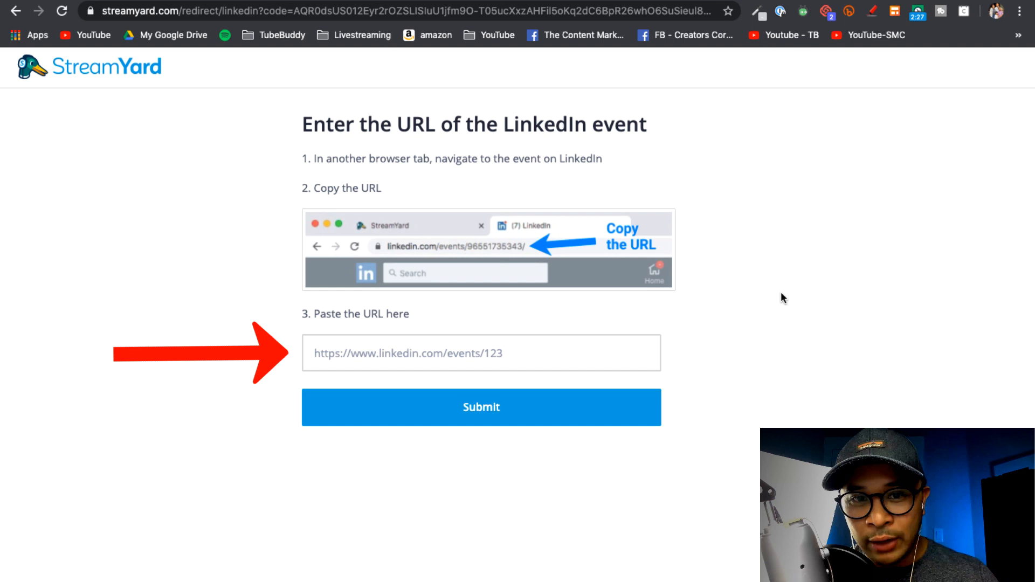
{"action": "mouse_move", "coordinate": [723, 296]}
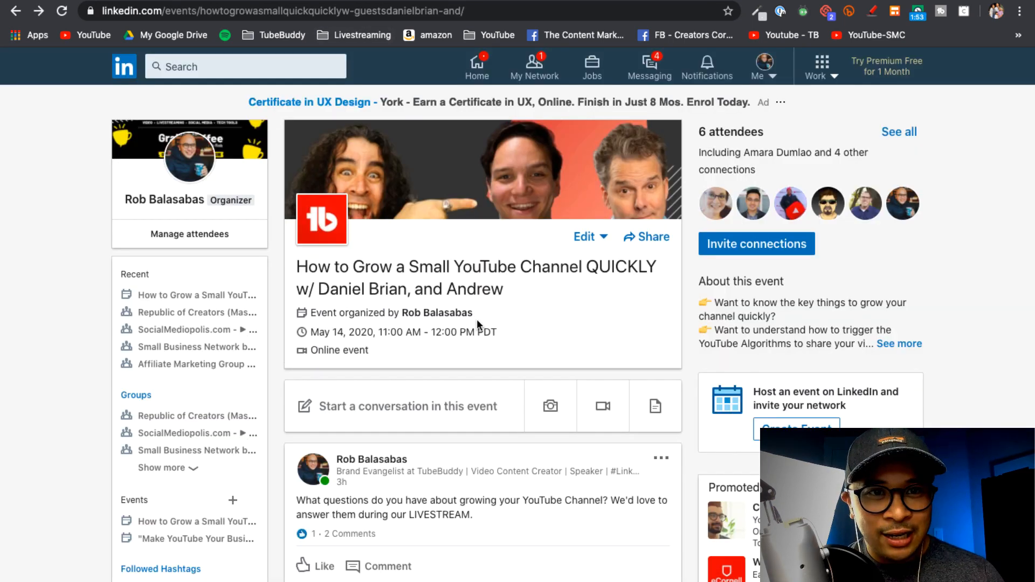
Copy the LinkedIn event's URL from its tab, then paste and submit it in StreamYard.
{"action": "left_click", "coordinate": [284, 12]}
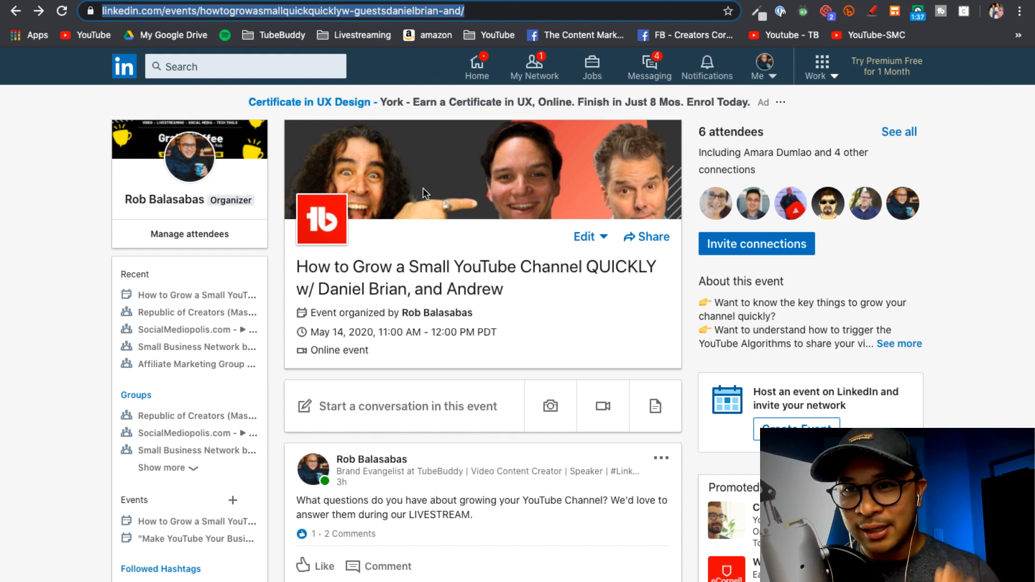
{"action": "left_click", "coordinate": [245, 66]}
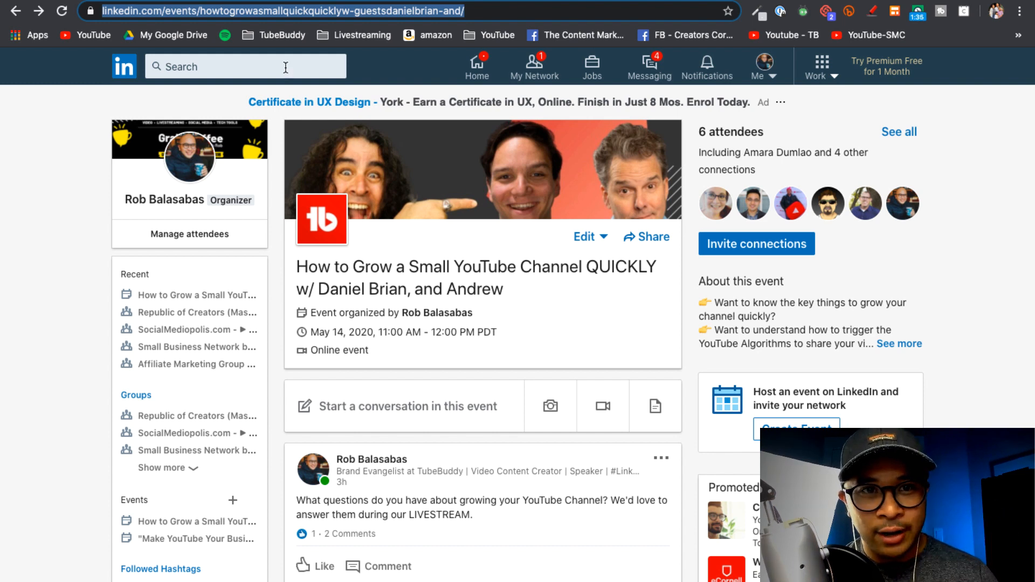
{"action": "left_click", "coordinate": [311, 11]}
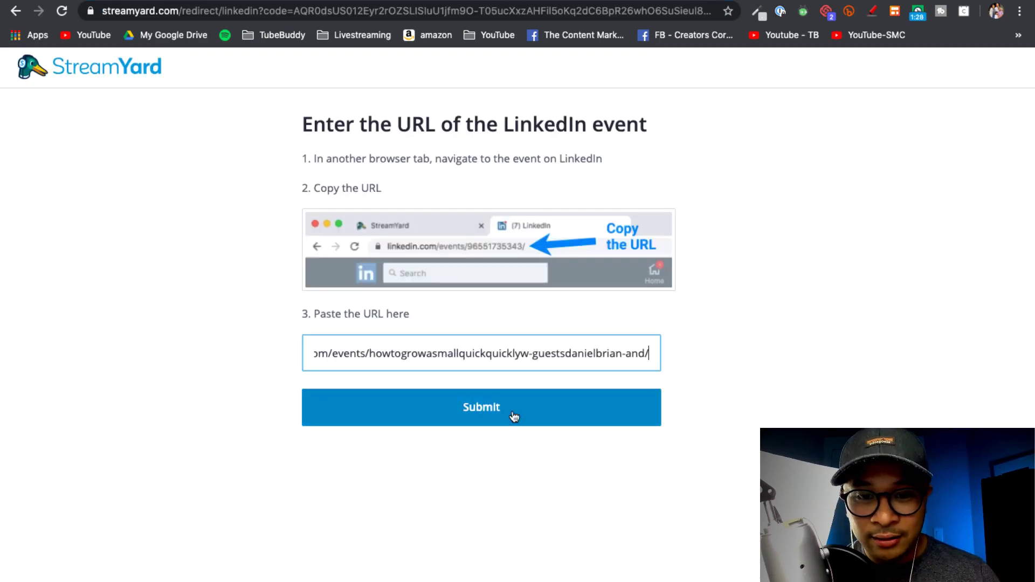
{"action": "left_click", "coordinate": [481, 407]}
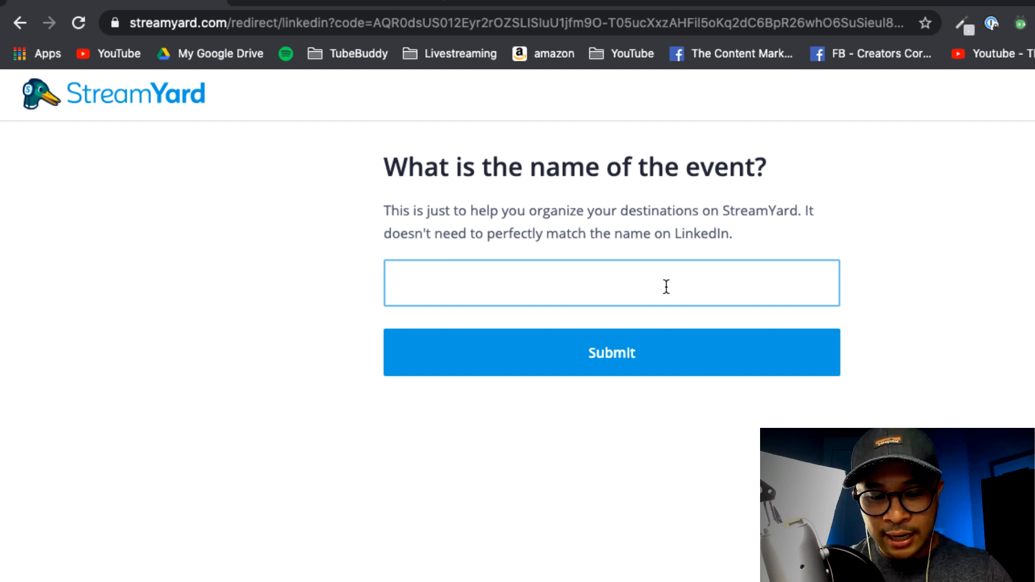
Name the event destination 'Linkedin Live with Daniel, Brian, and Andrew'.
{"action": "type", "text": "Linke"}
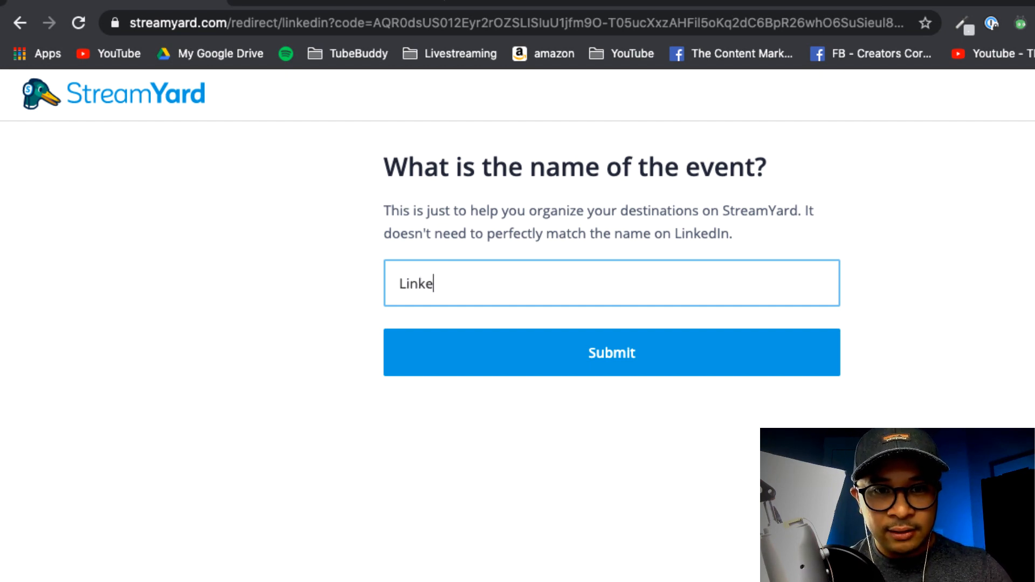
{"action": "type", "text": "din Live with"}
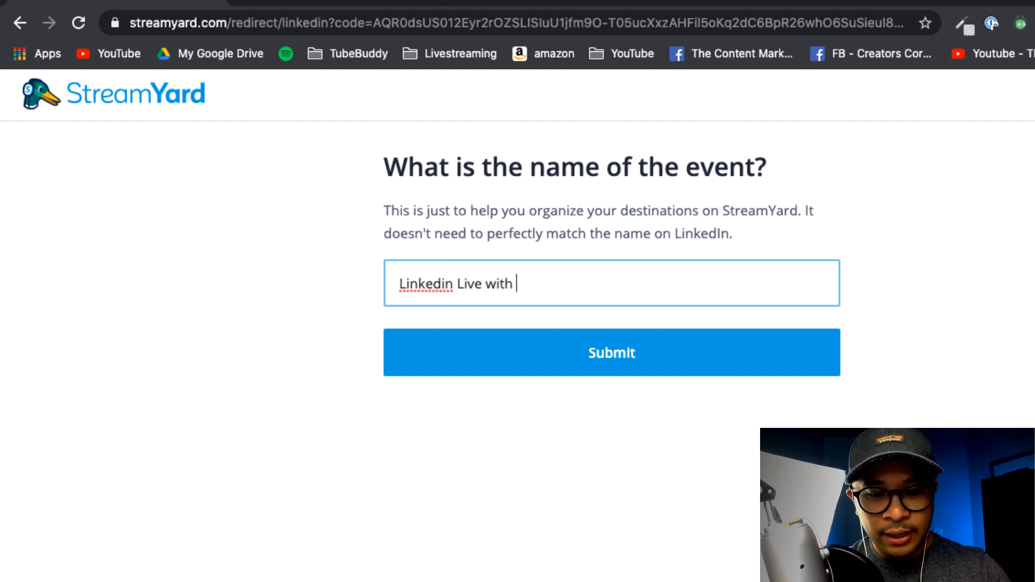
{"action": "type", "text": "Daniel,"}
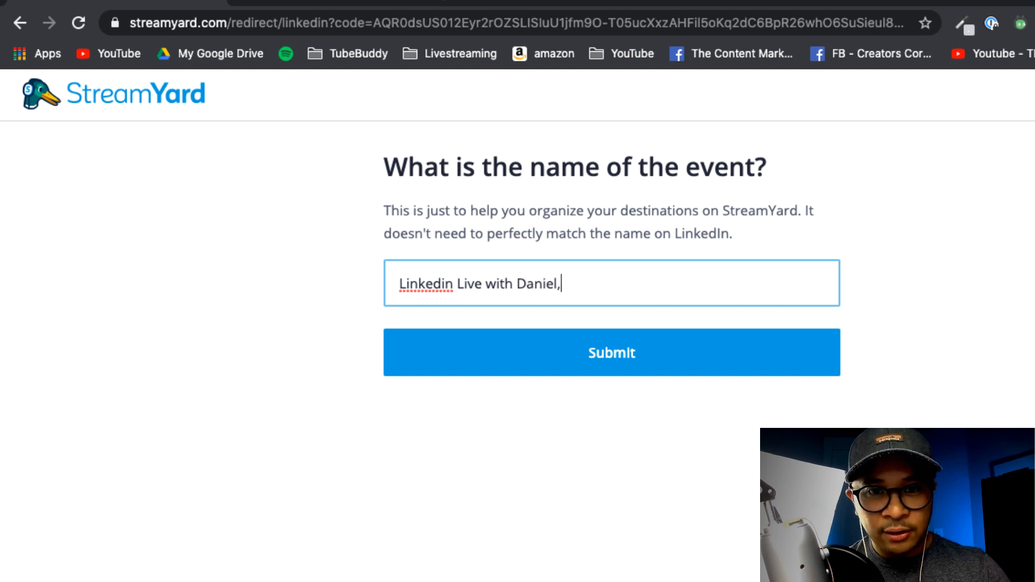
{"action": "type", "text": "Brian, and"}
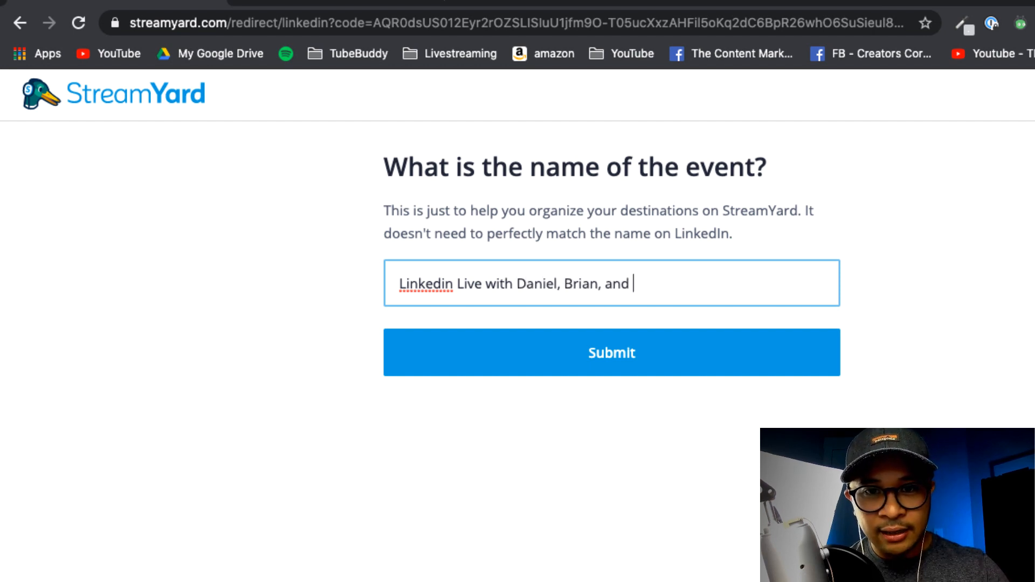
{"action": "type", "text": "Andrew"}
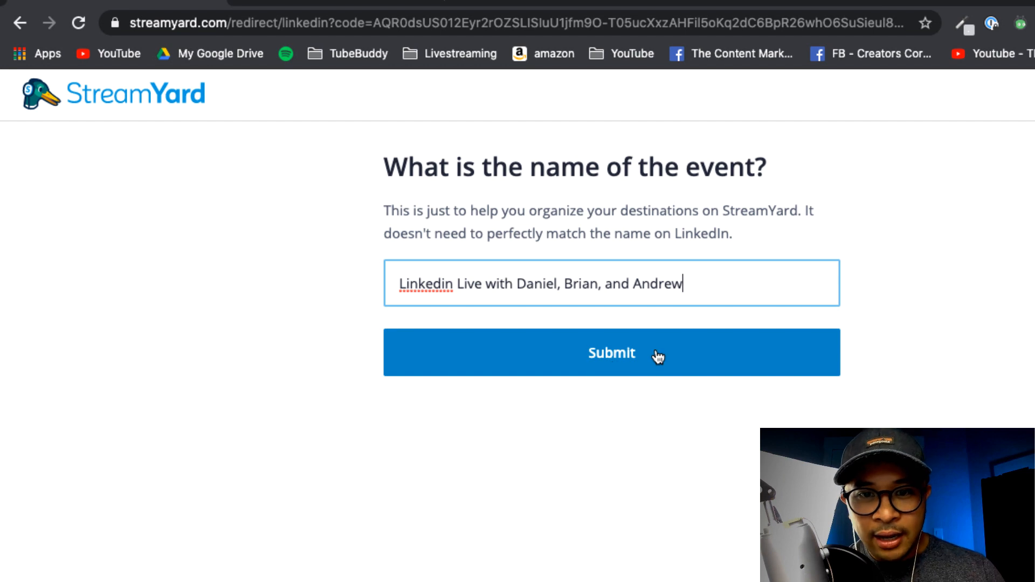
Submit the event name 'Linkedin Live with Daniel, Brian, and Andrew'.
{"action": "left_click", "coordinate": [612, 353]}
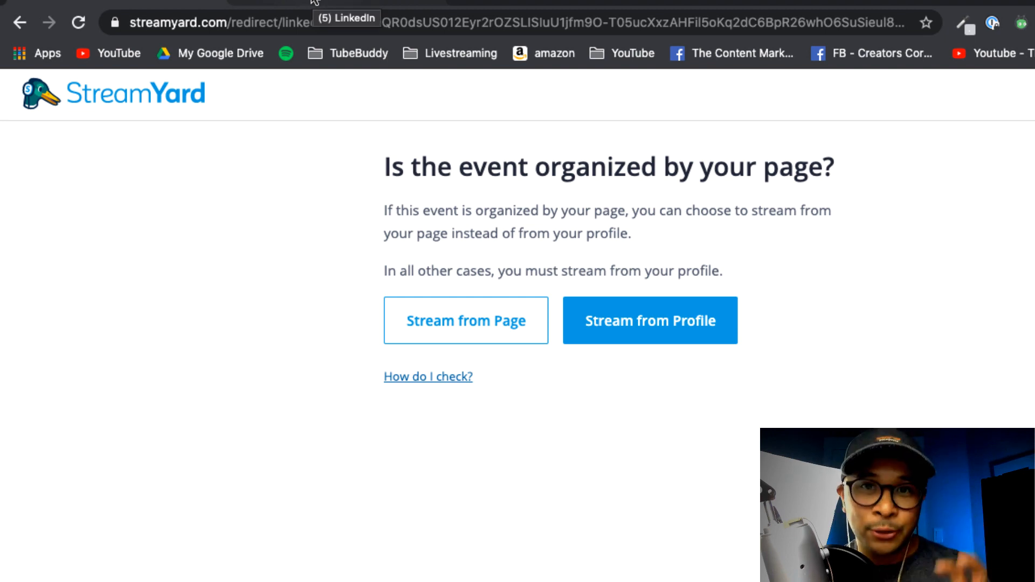
{"action": "mouse_move", "coordinate": [460, 236]}
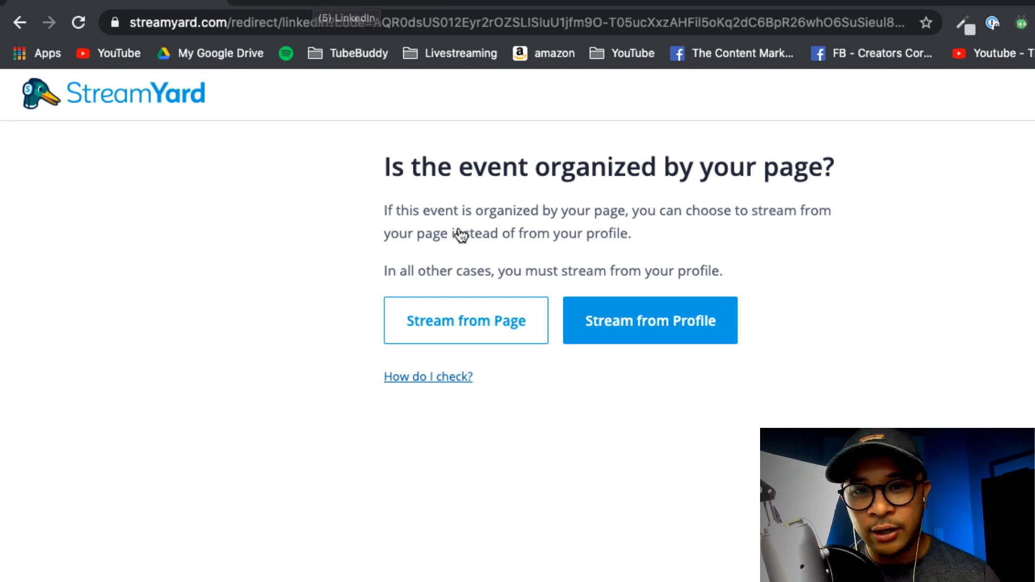
{"action": "mouse_move", "coordinate": [717, 333]}
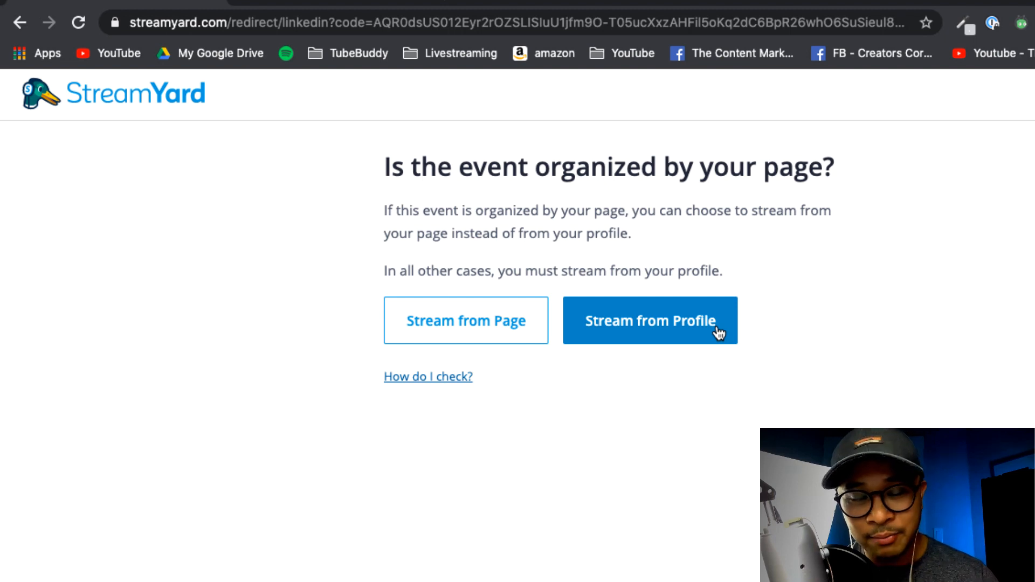
Stream from the personal profile, then check Destinations for the new LinkedIn event.
{"action": "left_click", "coordinate": [650, 321]}
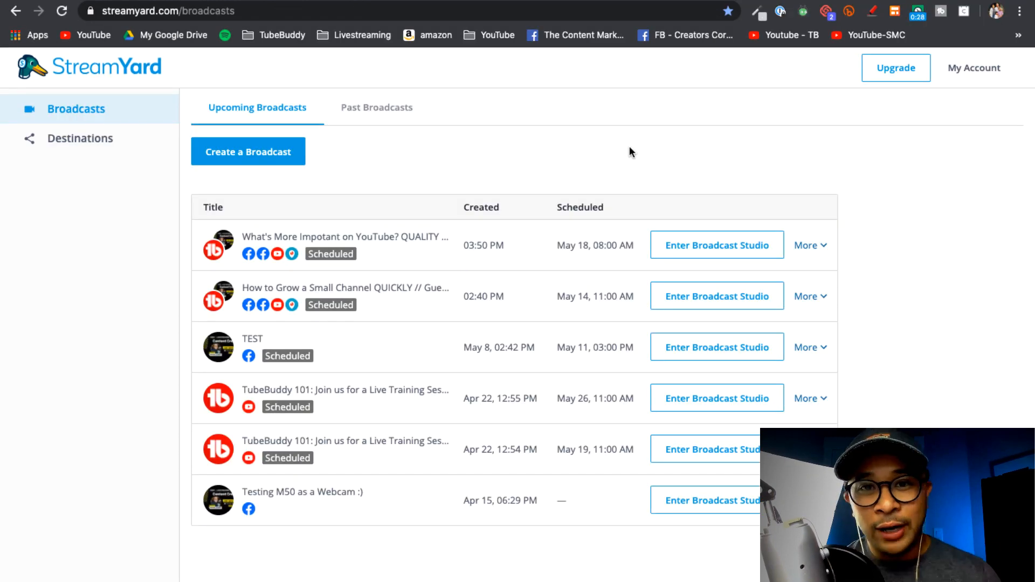
{"action": "mouse_move", "coordinate": [566, 171]}
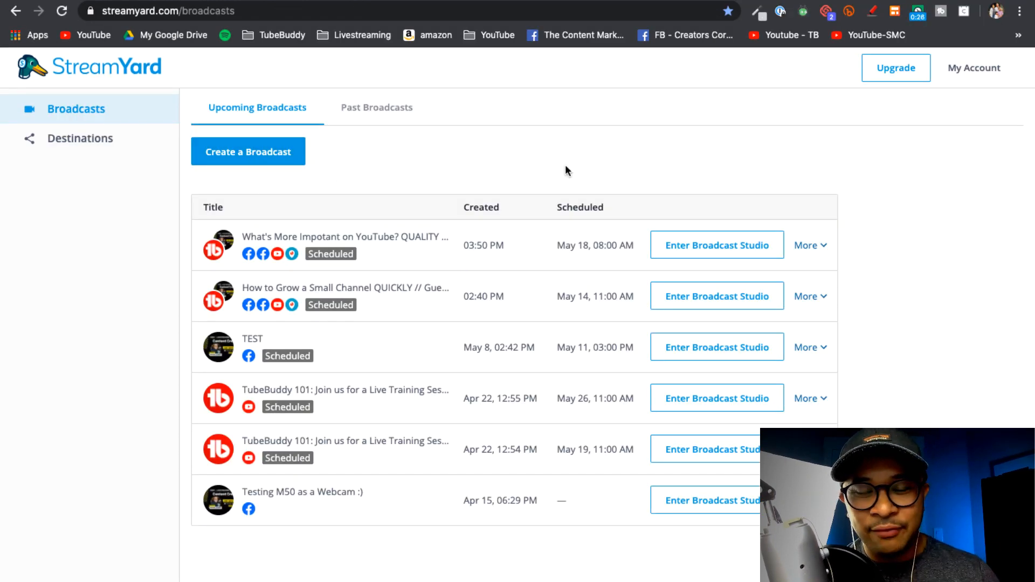
{"action": "mouse_move", "coordinate": [322, 159]}
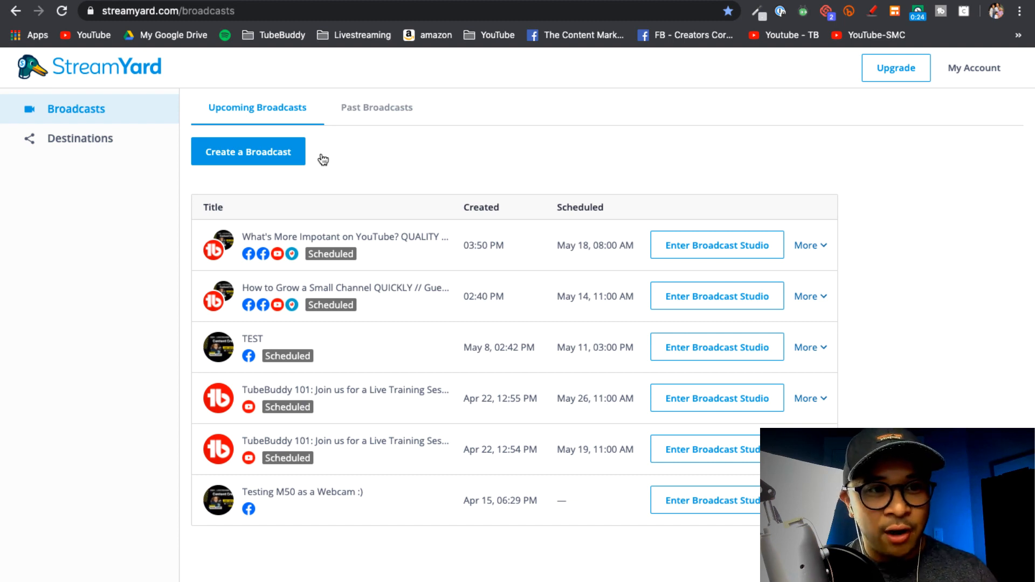
{"action": "left_click", "coordinate": [80, 138]}
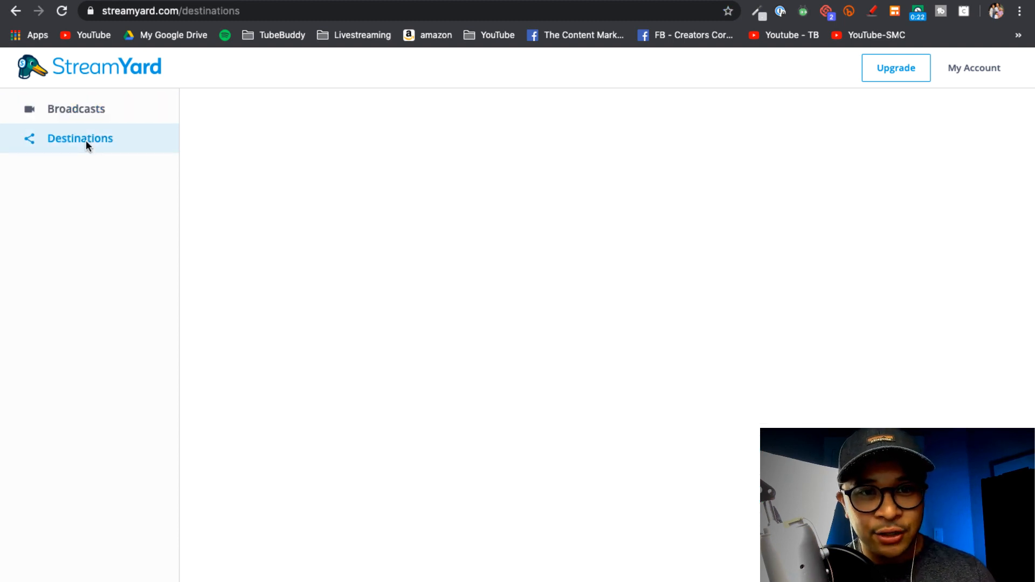
{"action": "left_click", "coordinate": [80, 138]}
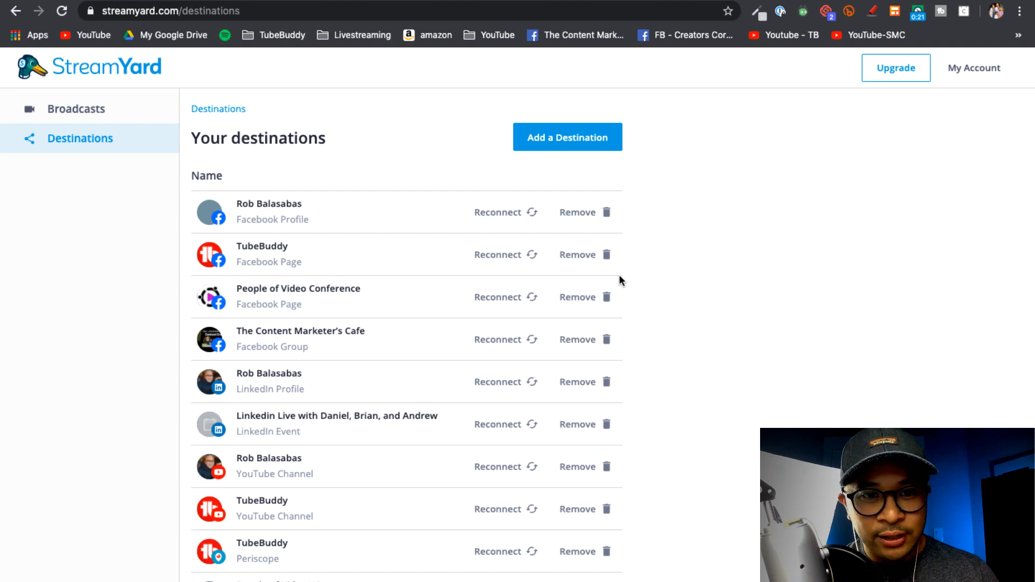
{"action": "scroll", "scroll_direction": "down", "scroll_amount": 3}
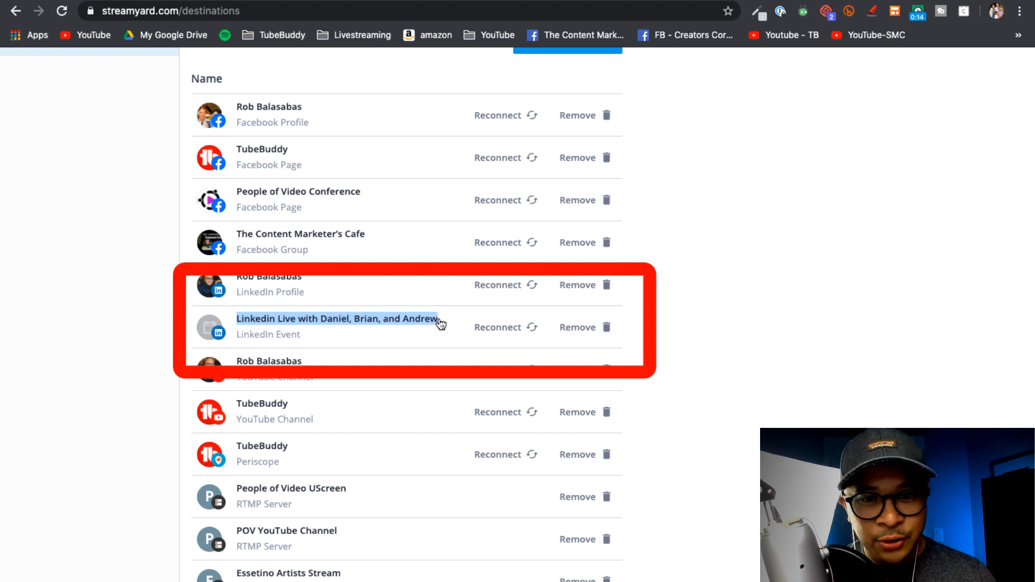
{"action": "scroll", "scroll_direction": "up", "scroll_amount": 3}
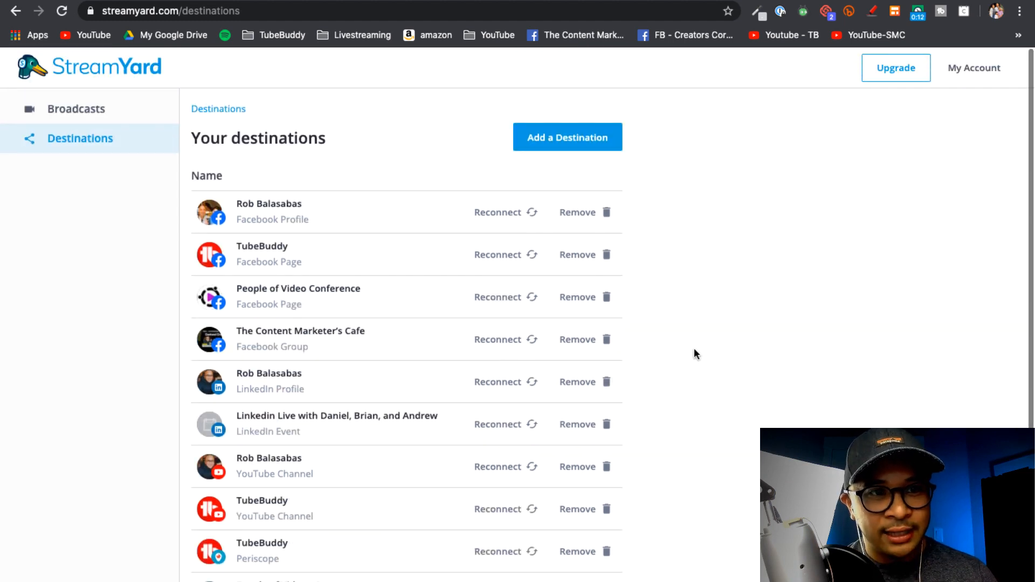
Edit the May 14 'How to Grow a Small Channel' broadcast from the Broadcasts list.
{"action": "left_click", "coordinate": [76, 109]}
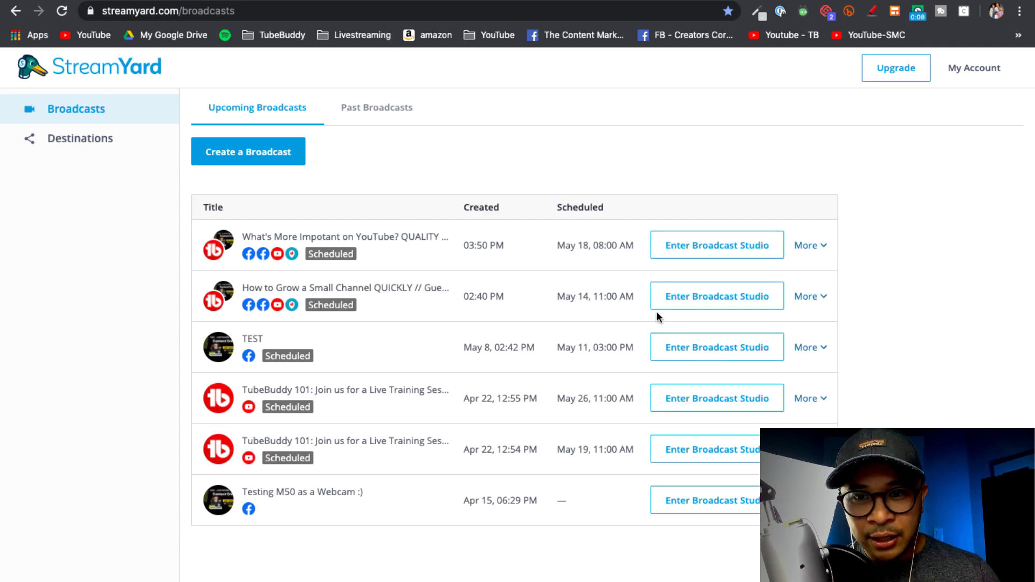
{"action": "mouse_move", "coordinate": [813, 301]}
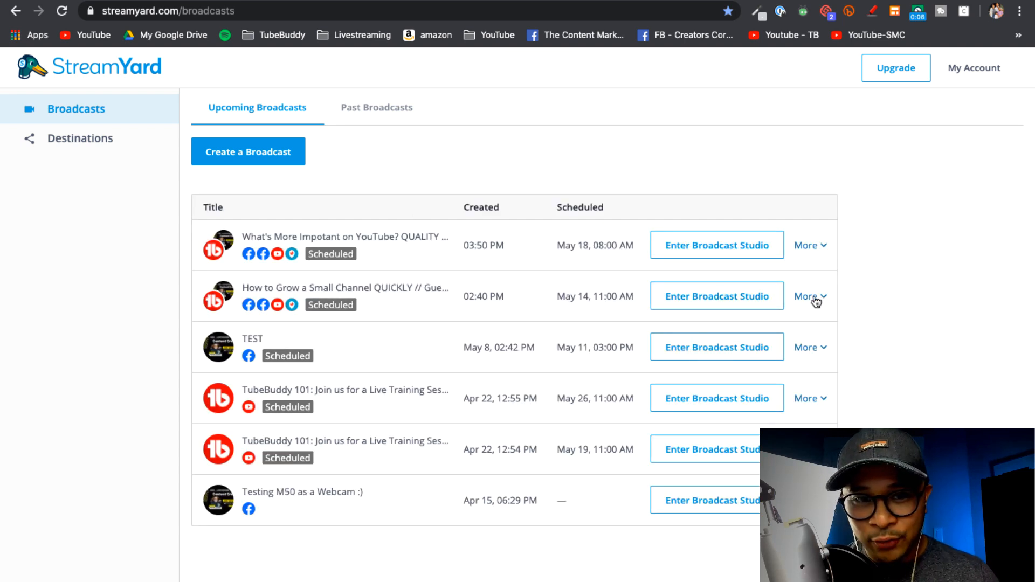
{"action": "left_click", "coordinate": [810, 297]}
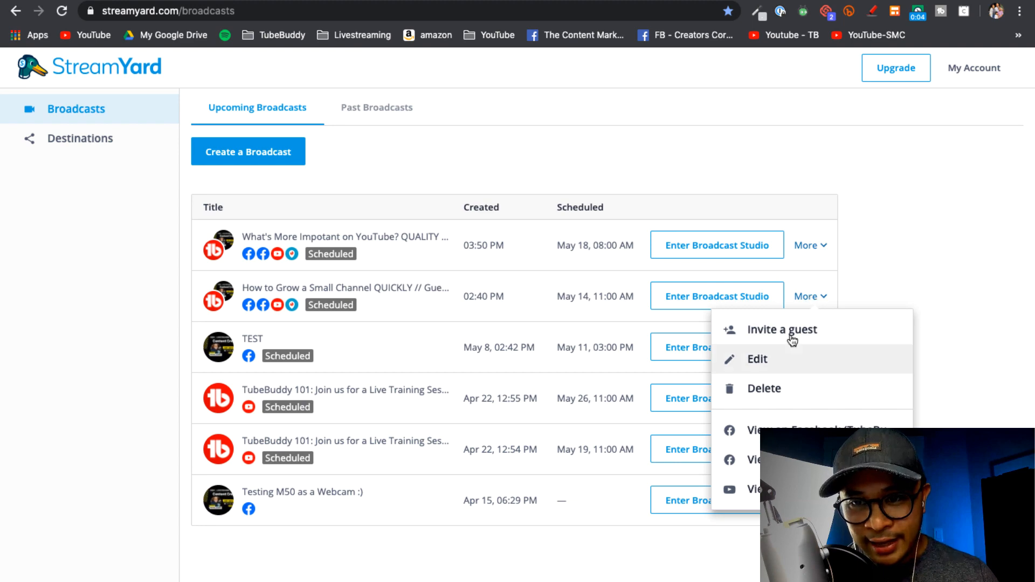
{"action": "left_click", "coordinate": [758, 359]}
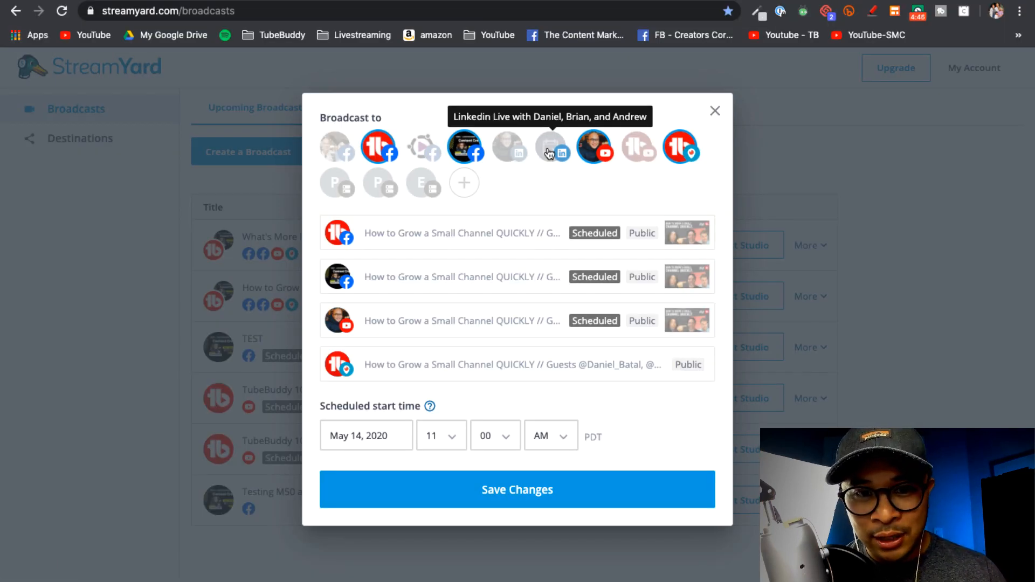
Add the LinkedIn Event destination, review its title and description, and save changes.
{"action": "left_click", "coordinate": [550, 146]}
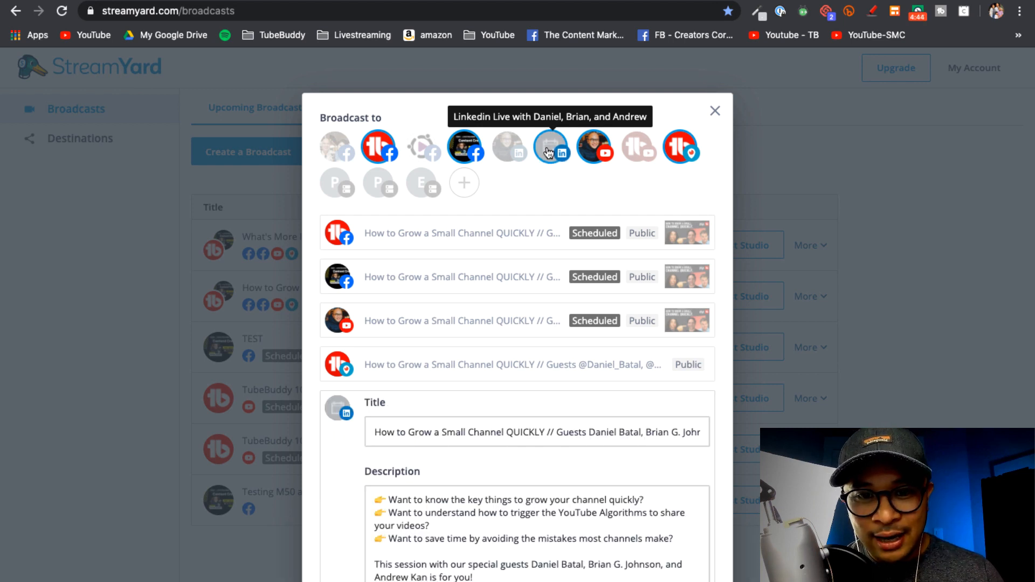
{"action": "mouse_move", "coordinate": [618, 400]}
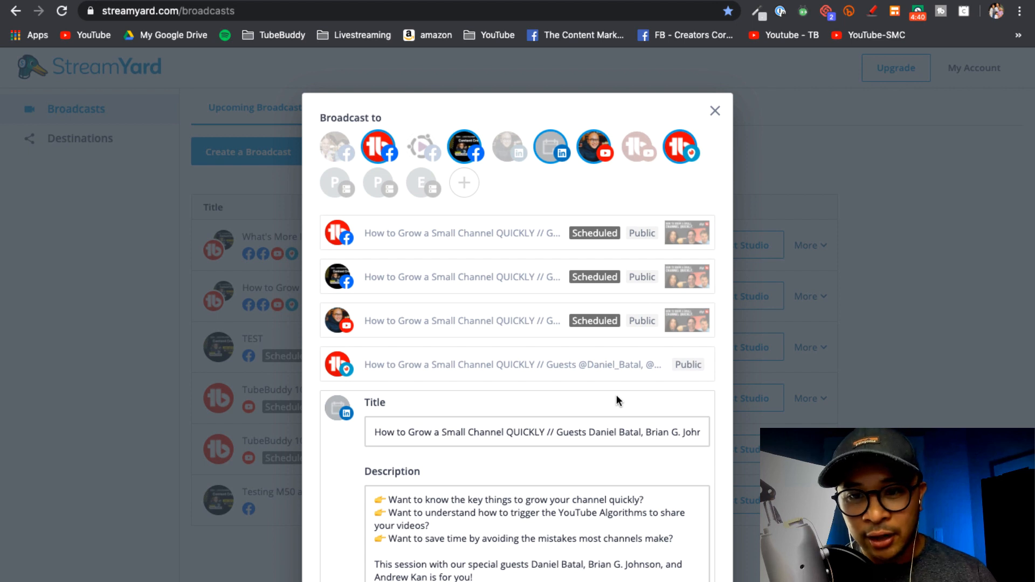
{"action": "scroll", "scroll_direction": "down", "scroll_amount": 3}
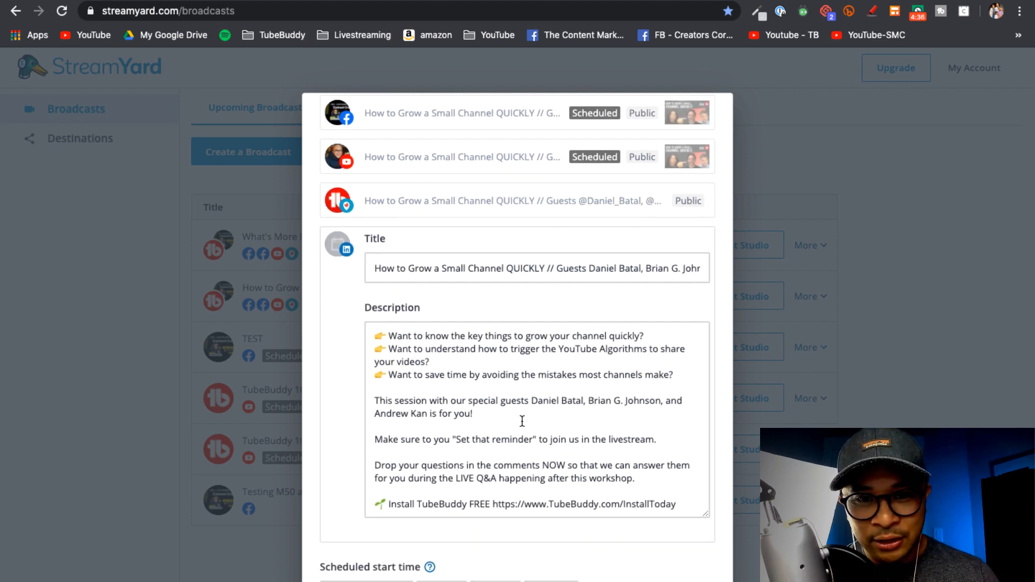
{"action": "mouse_move", "coordinate": [450, 202]}
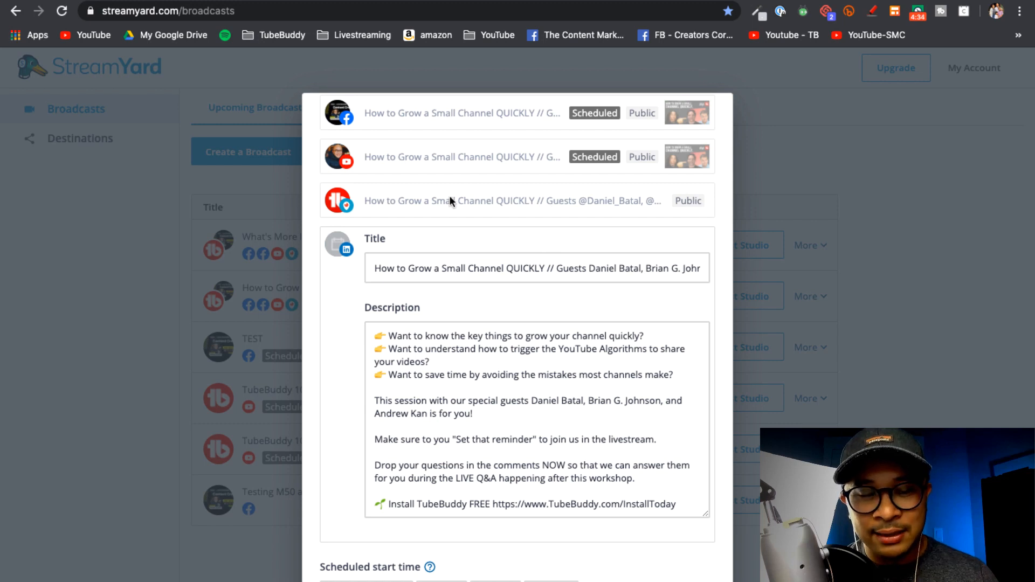
{"action": "mouse_move", "coordinate": [599, 297]}
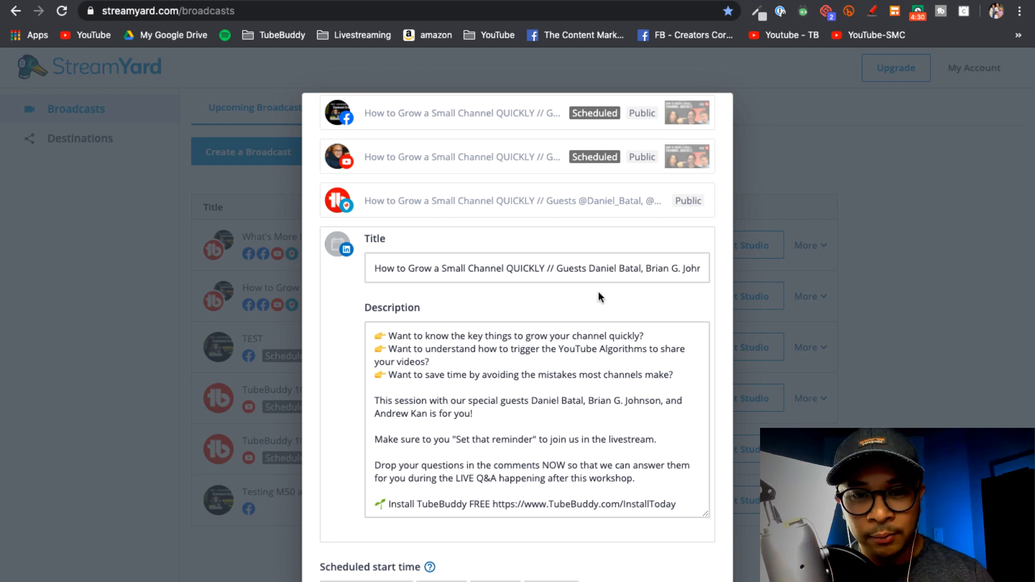
{"action": "scroll", "scroll_direction": "down", "scroll_amount": 3}
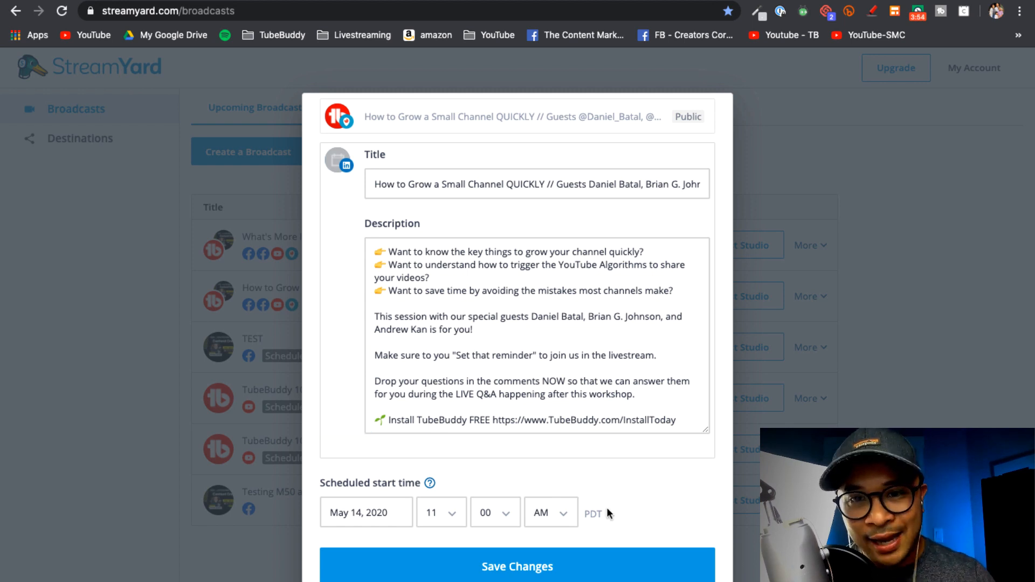
{"action": "scroll", "scroll_direction": "up", "scroll_amount": 3}
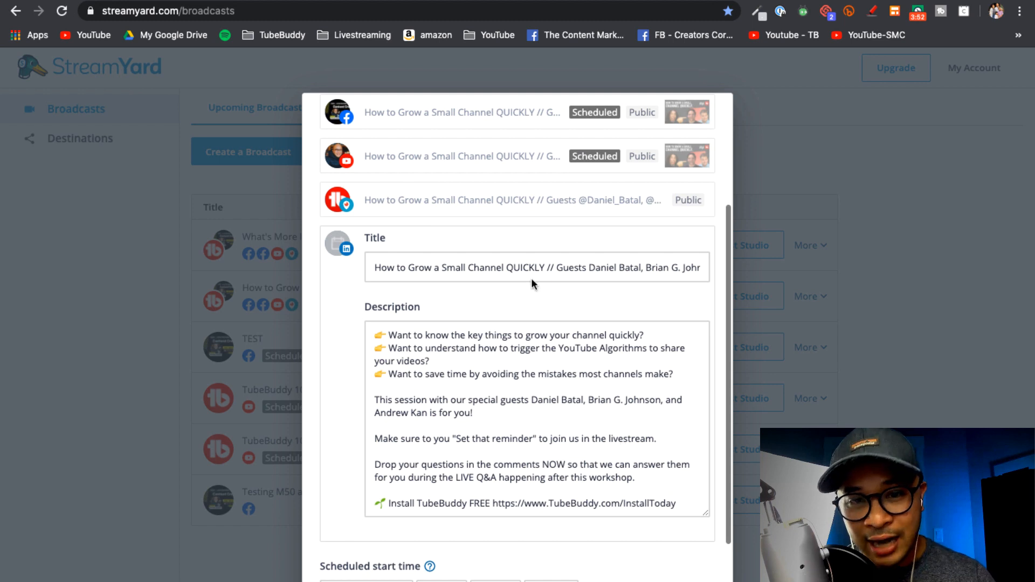
{"action": "mouse_move", "coordinate": [602, 374]}
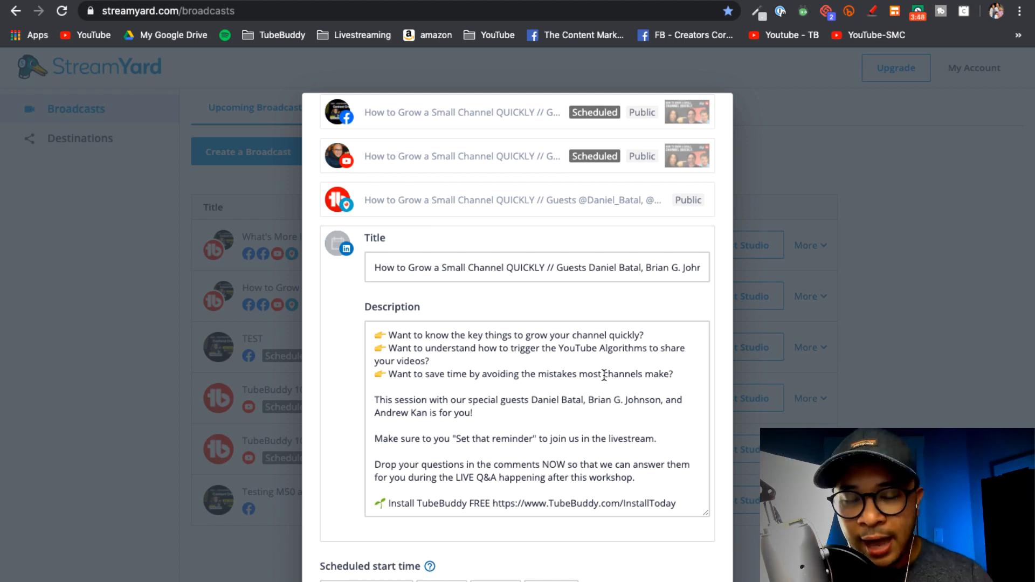
{"action": "scroll", "scroll_direction": "down", "scroll_amount": 3}
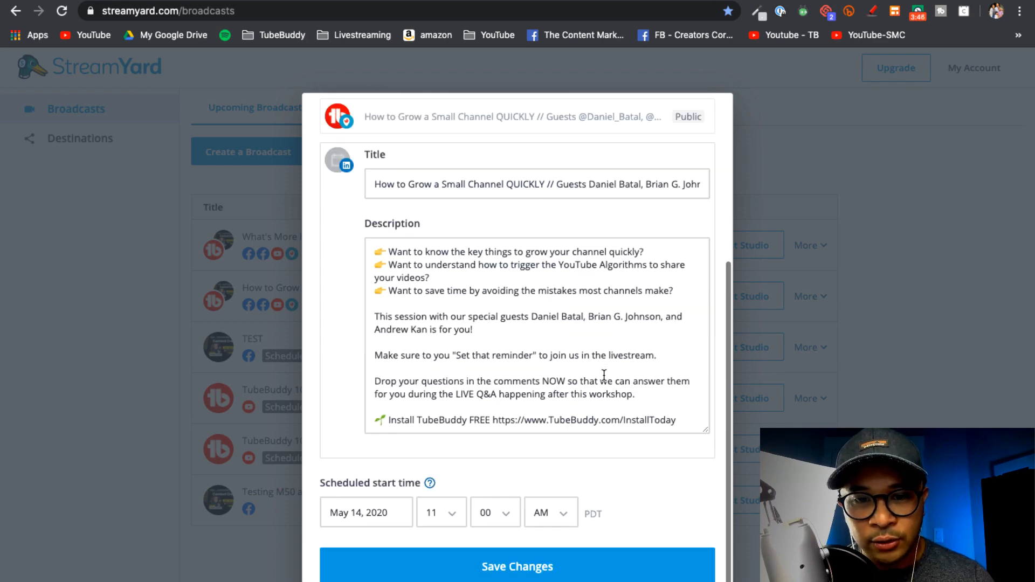
{"action": "mouse_move", "coordinate": [665, 531]}
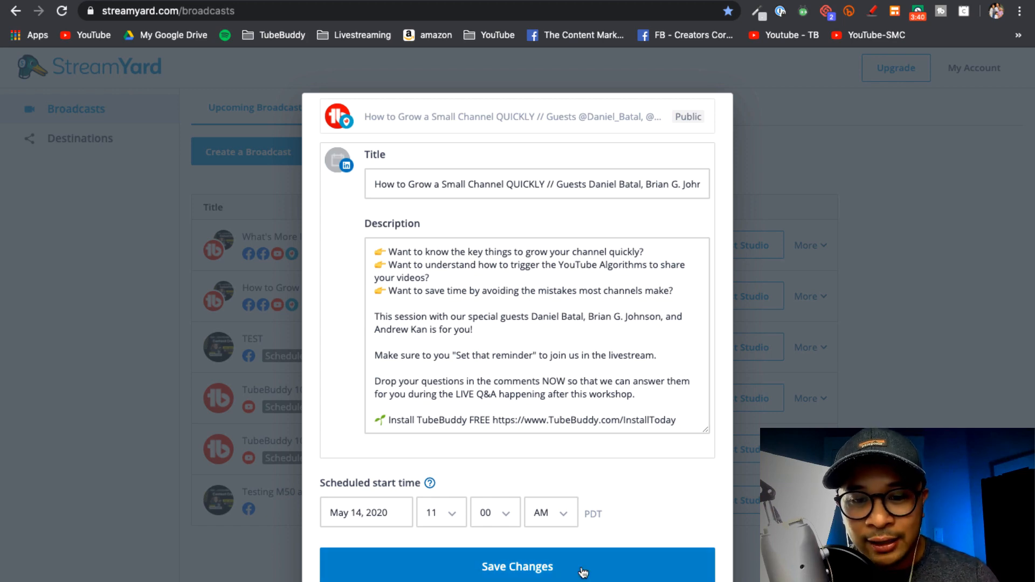
{"action": "left_click", "coordinate": [517, 567]}
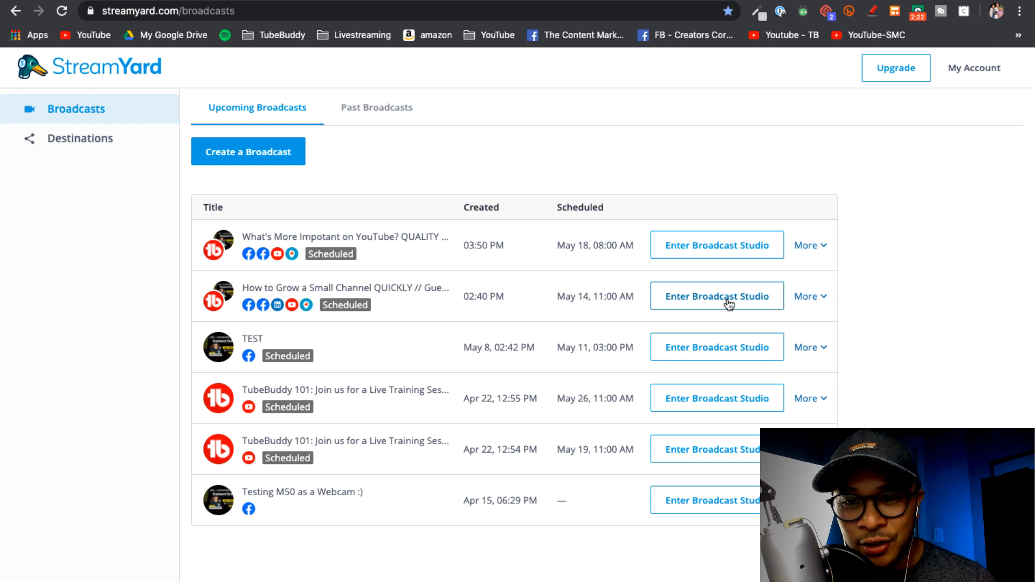
Enter the May 14 broadcast's studio after passing the camera and mic check.
{"action": "left_click", "coordinate": [717, 296]}
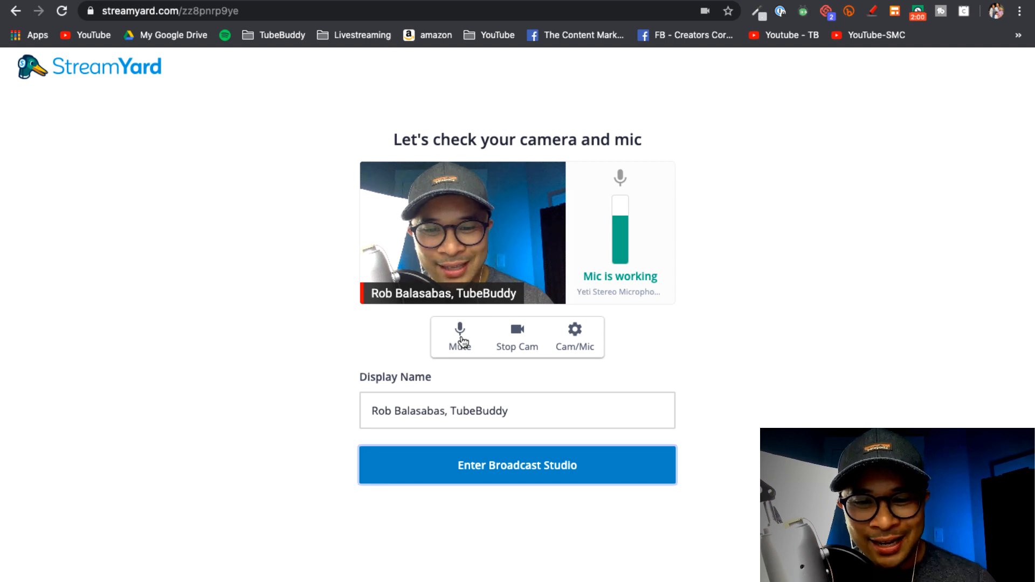
{"action": "left_click", "coordinate": [517, 465]}
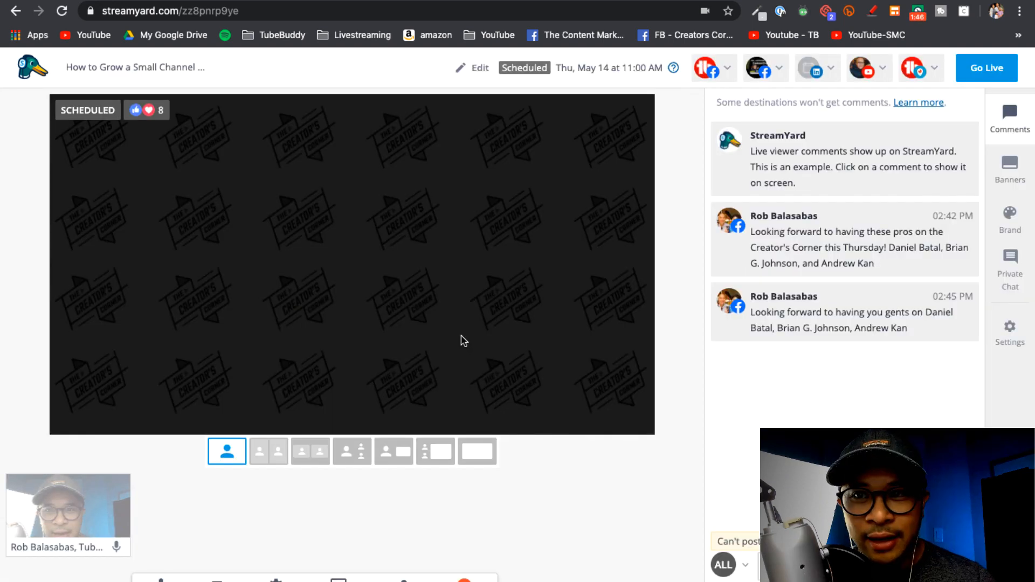
{"action": "mouse_move", "coordinate": [844, 158]}
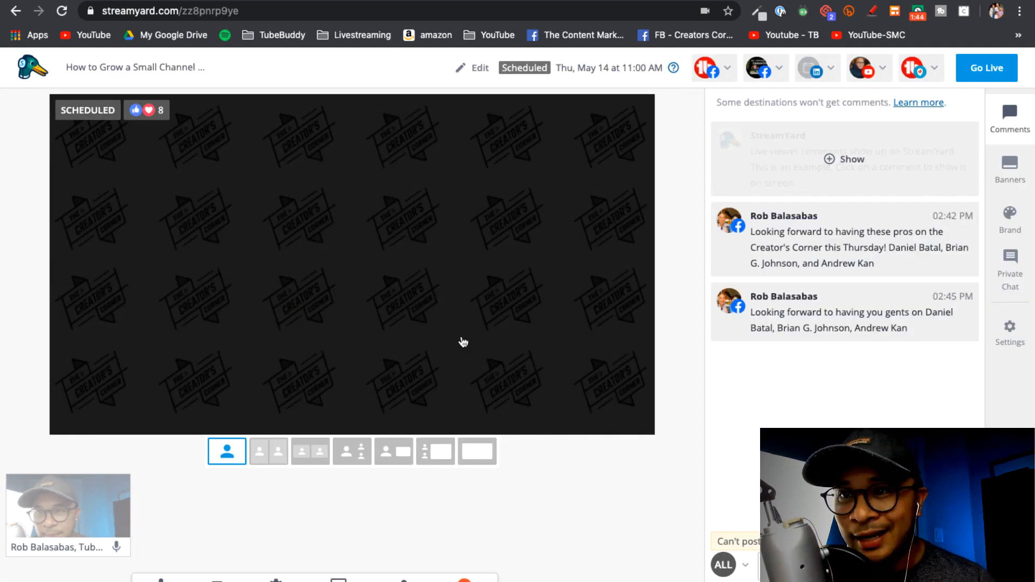